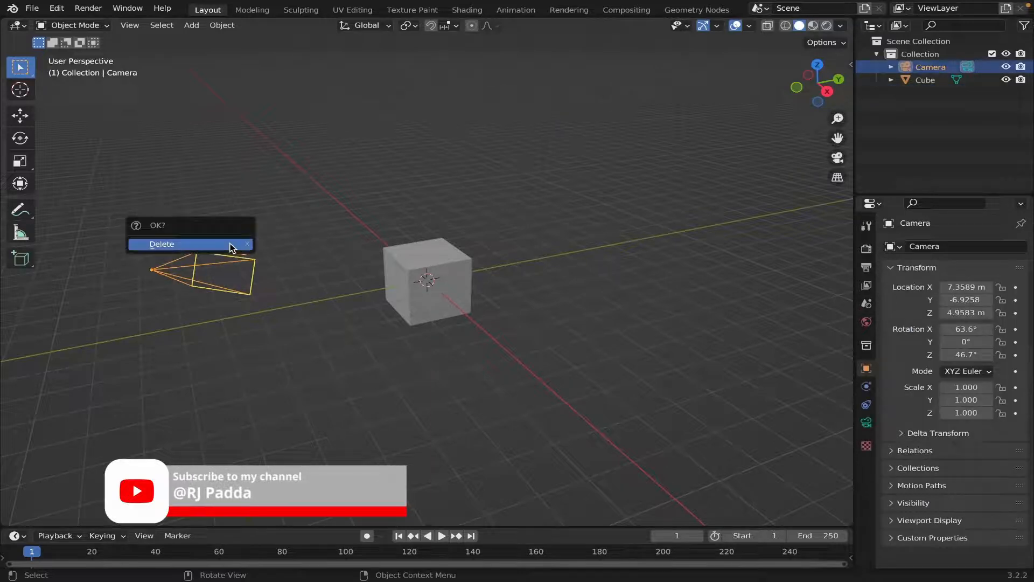
- Delete the default Camera so only the cube remains
{"action": "left_click", "coordinate": [162, 244]}
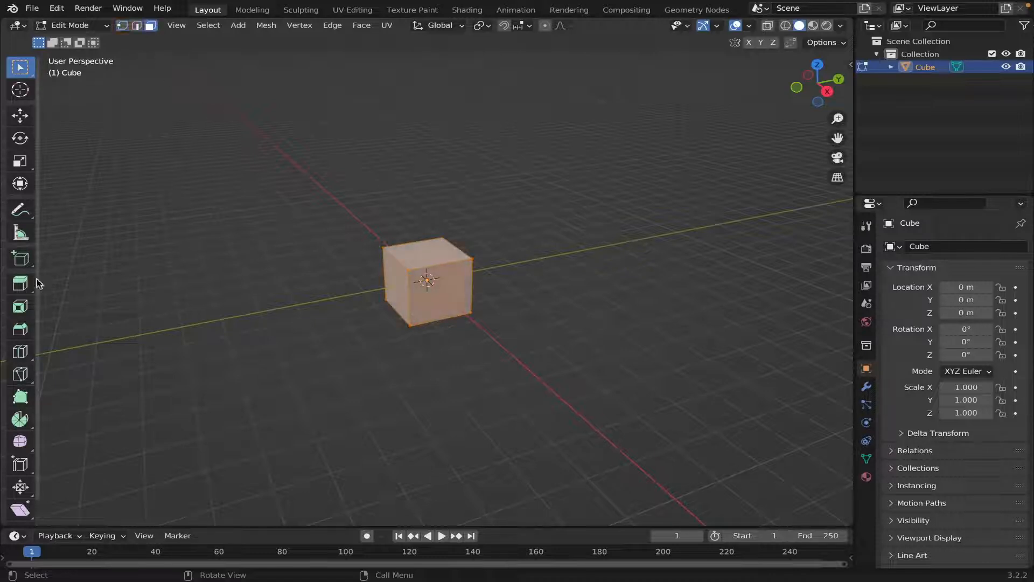
- Inset all cube faces individually without even offset, extrude six arms, and inset the arm ends
{"action": "left_click", "coordinate": [20, 307]}
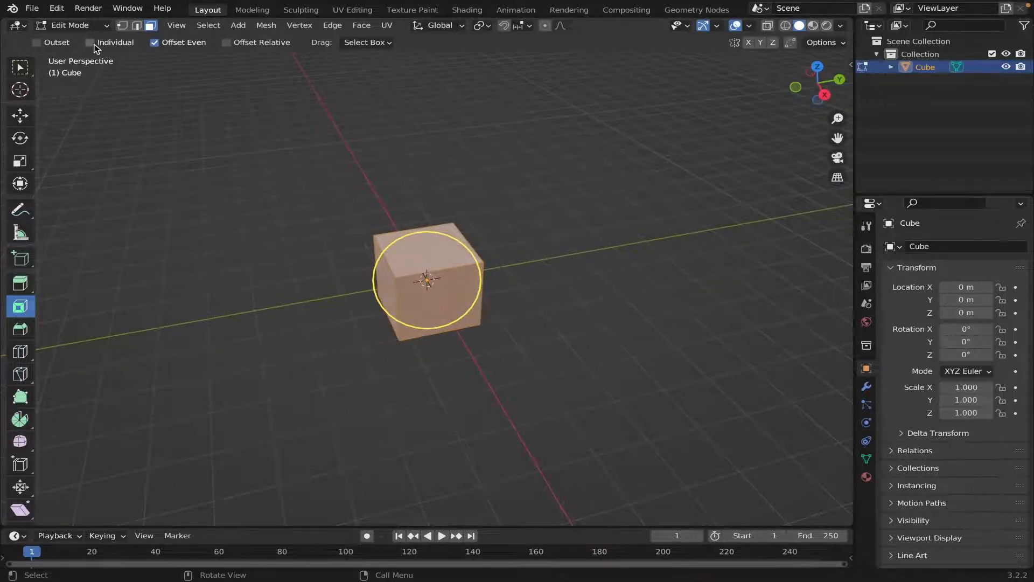
{"action": "left_click", "coordinate": [92, 42]}
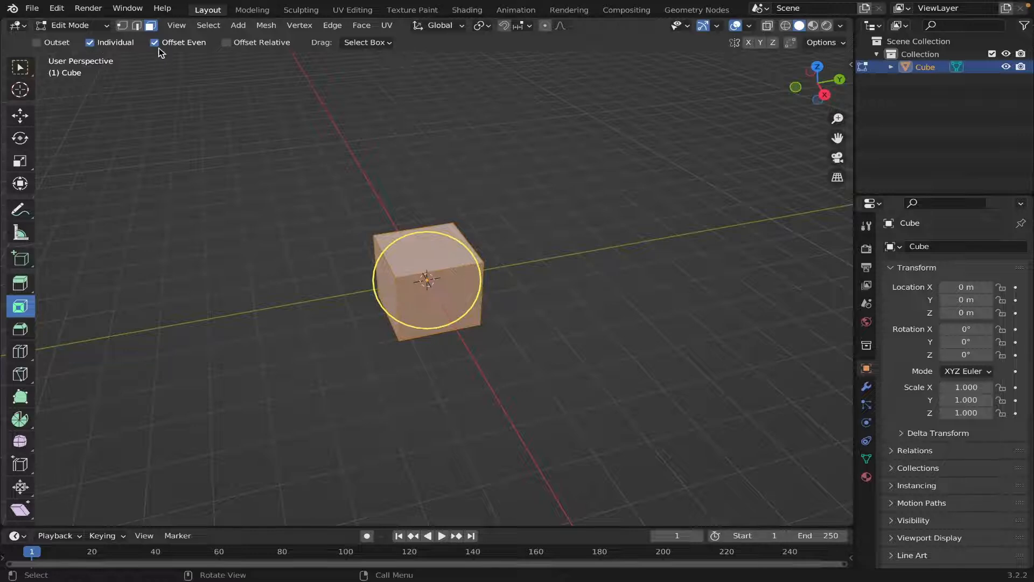
{"action": "left_click", "coordinate": [156, 43]}
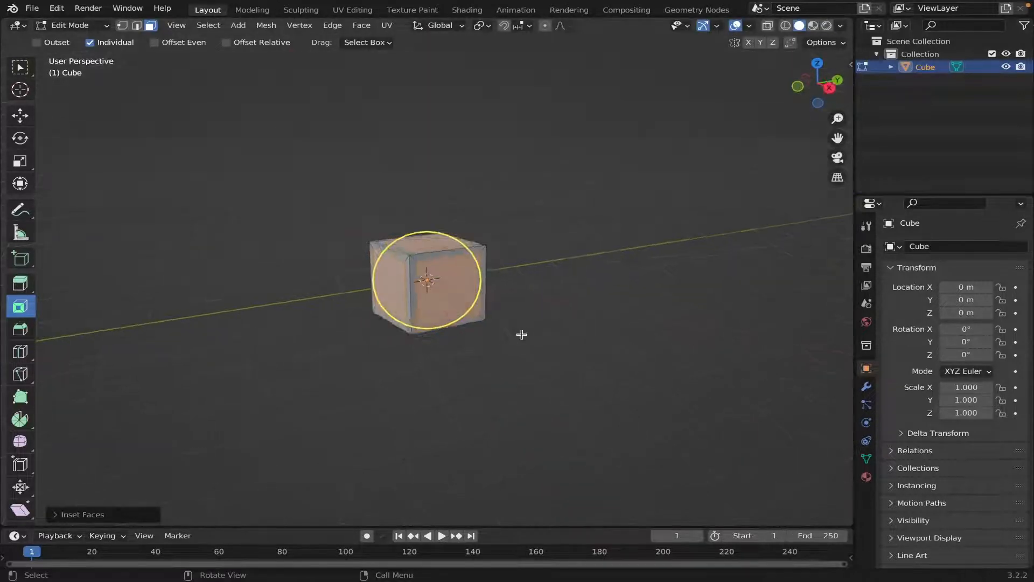
{"action": "left_click", "coordinate": [478, 25]}
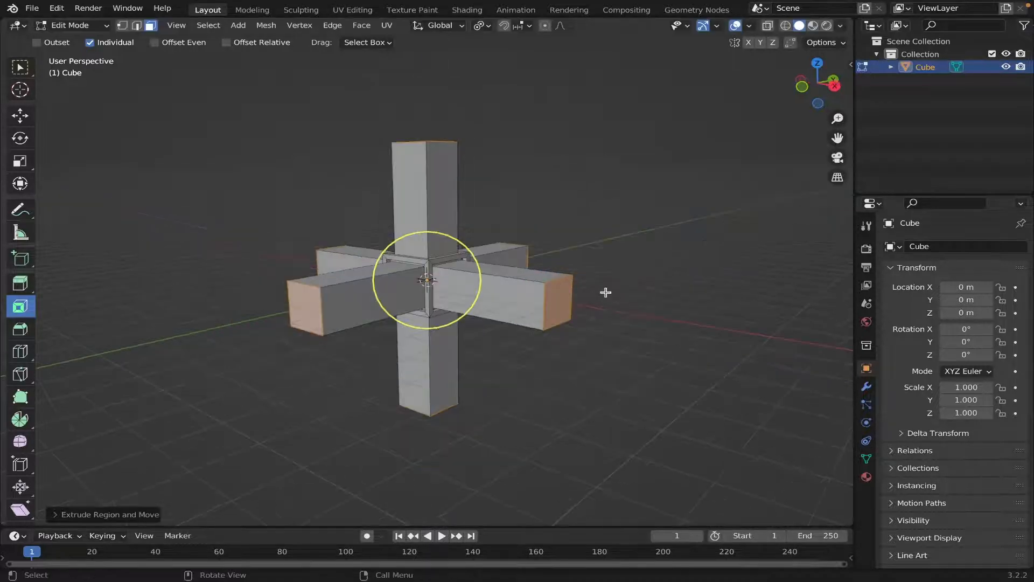
{"action": "key", "text": "s"}
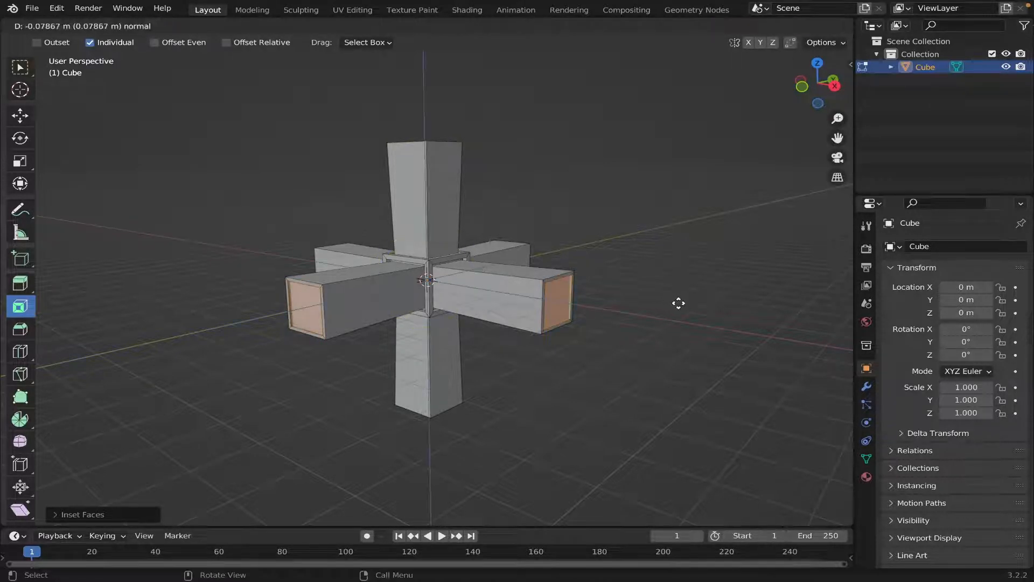
{"action": "left_click_drag", "start_coordinate": [678, 303], "coordinate": [638, 292]}
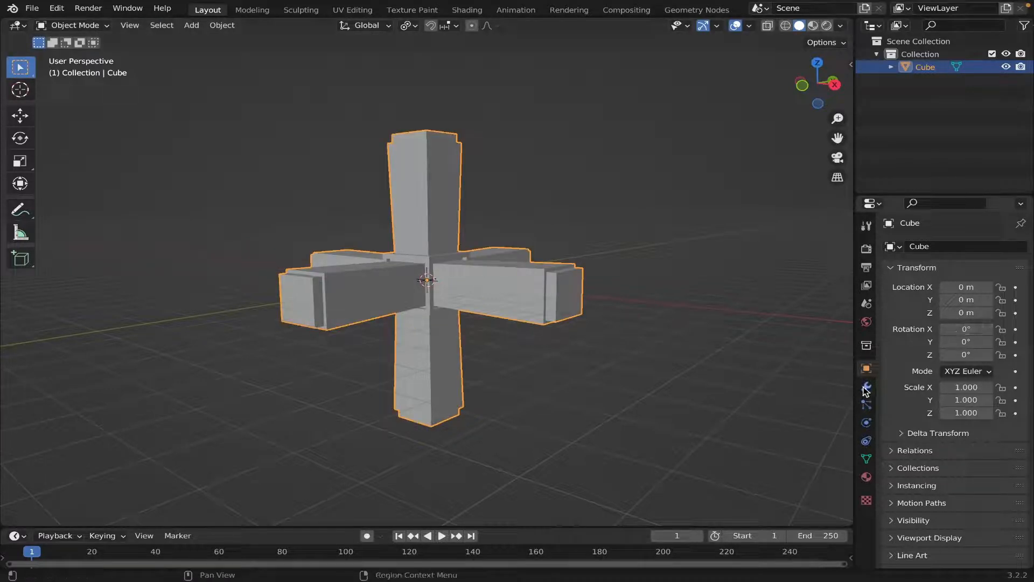
- Add a Bevel modifier to the cross, set its Amount, and apply it
{"action": "left_click", "coordinate": [955, 246]}
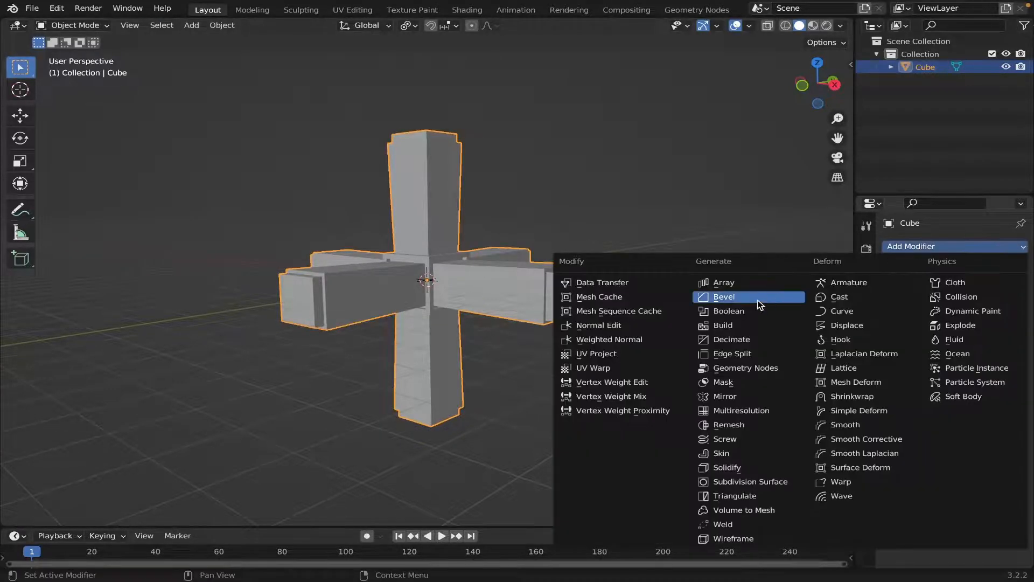
{"action": "left_click", "coordinate": [724, 296]}
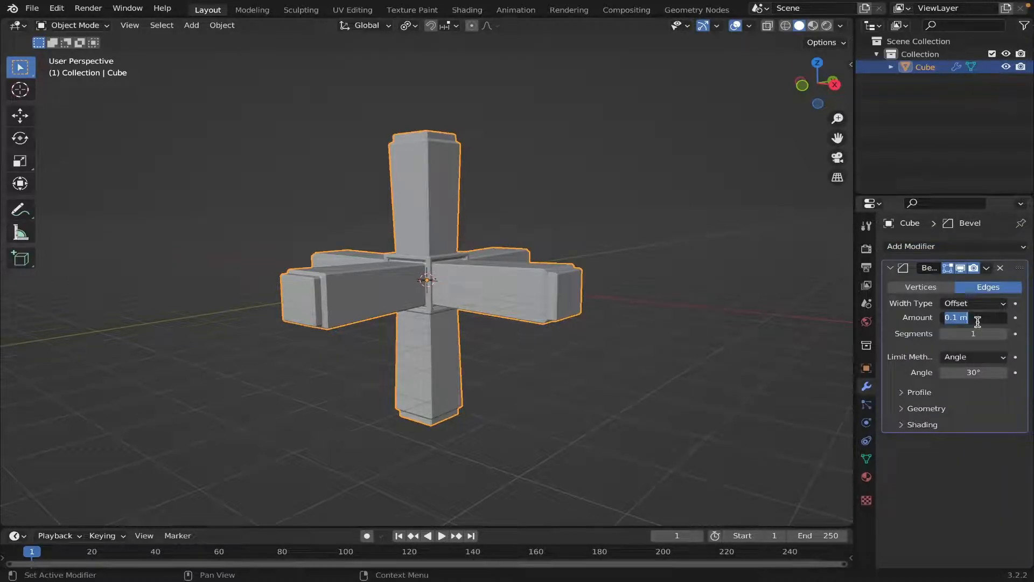
{"action": "type", "text": "0."}
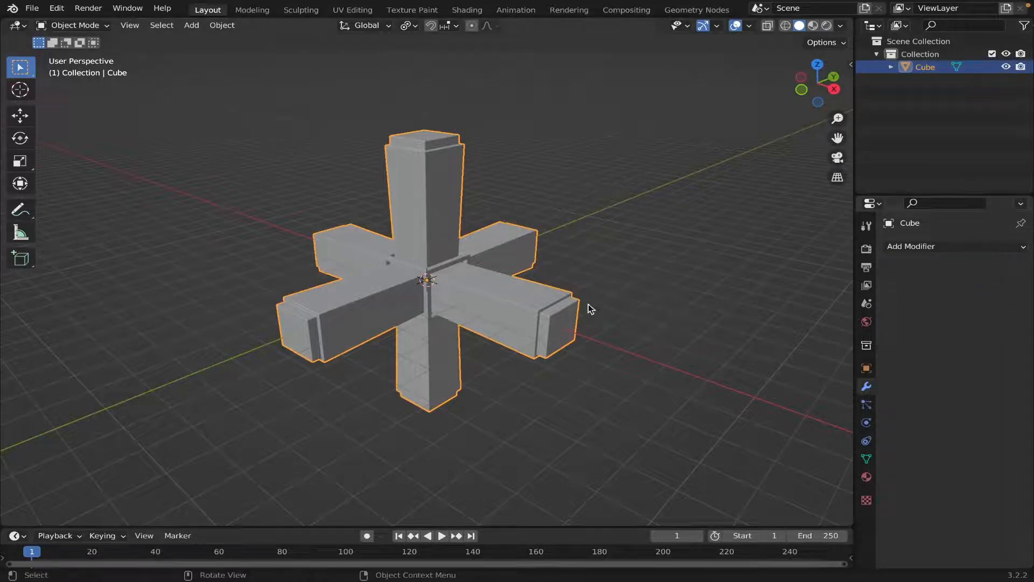
- Create a new material with Metallic 1 and a dark grey base colour, shown in Material Preview
{"action": "left_click", "coordinate": [866, 368]}
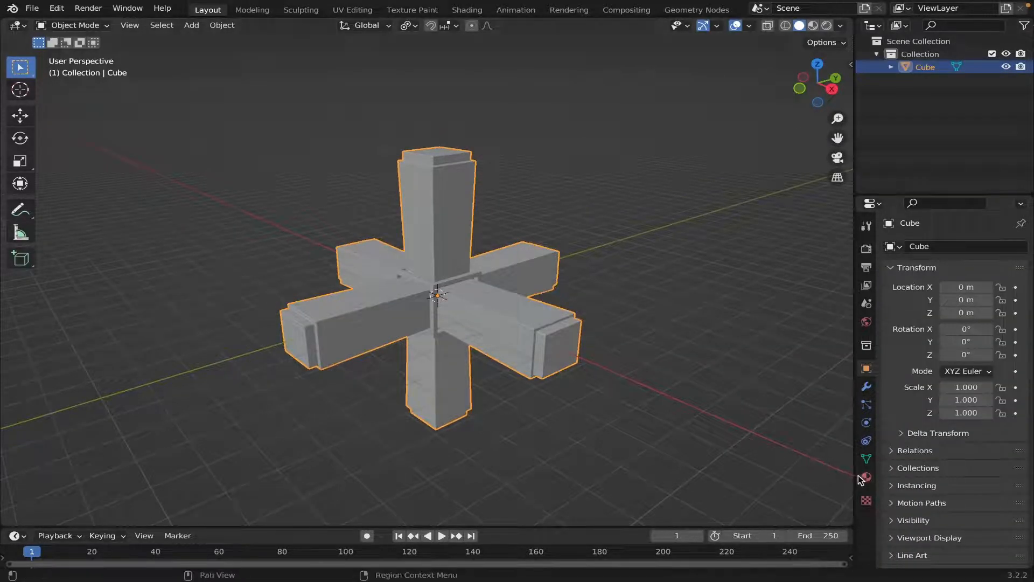
{"action": "left_click", "coordinate": [865, 477]}
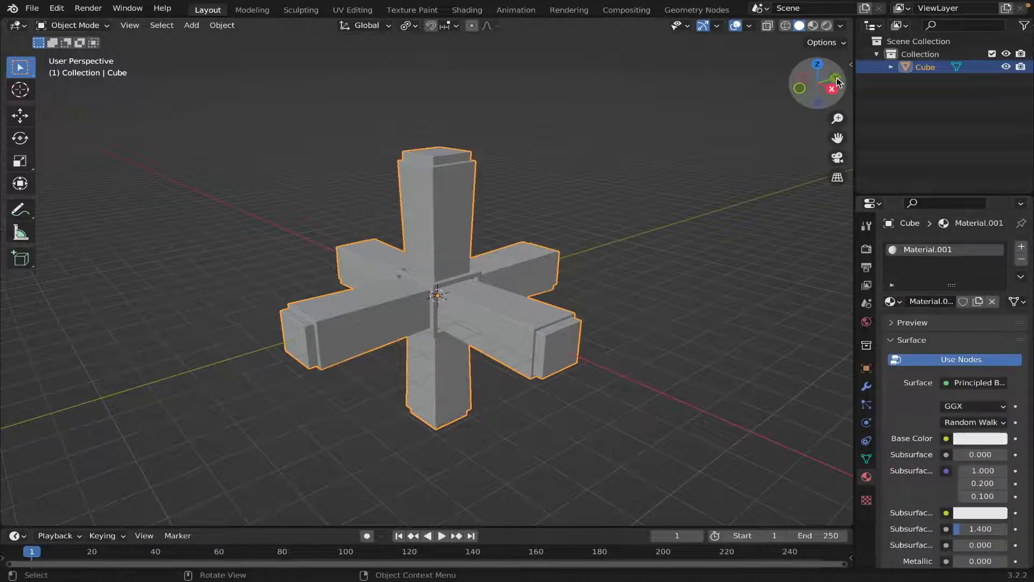
{"action": "left_click", "coordinate": [812, 26]}
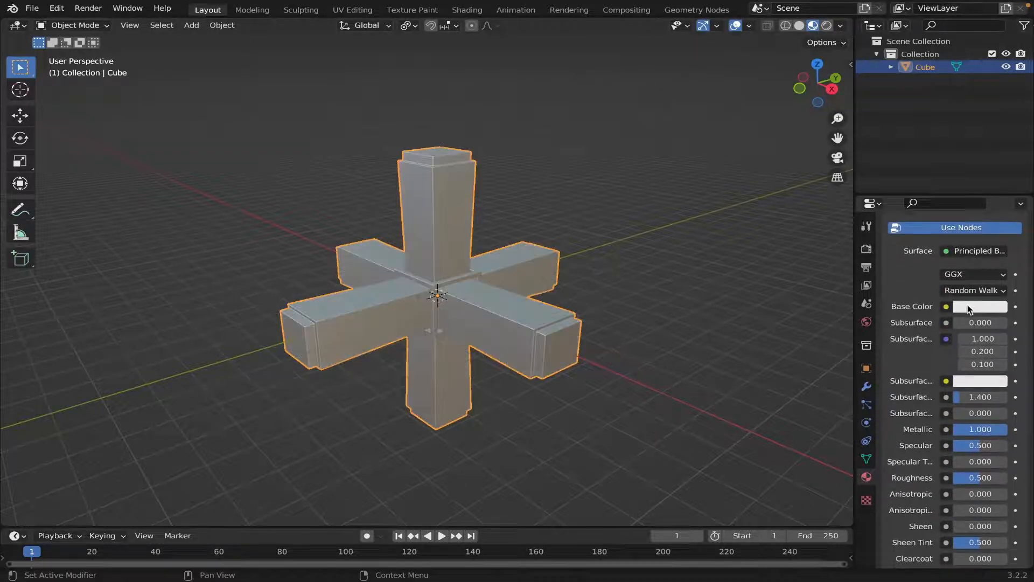
{"action": "left_click", "coordinate": [974, 306]}
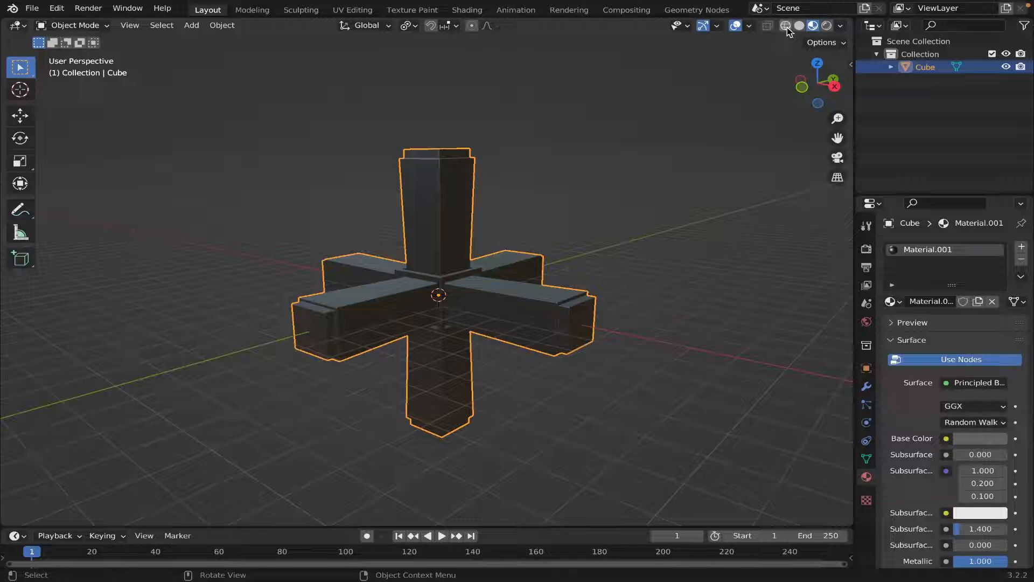
- In wireframe front view, enter Edit Mode and box-select the cross's arm-end faces
{"action": "left_click", "coordinate": [789, 26]}
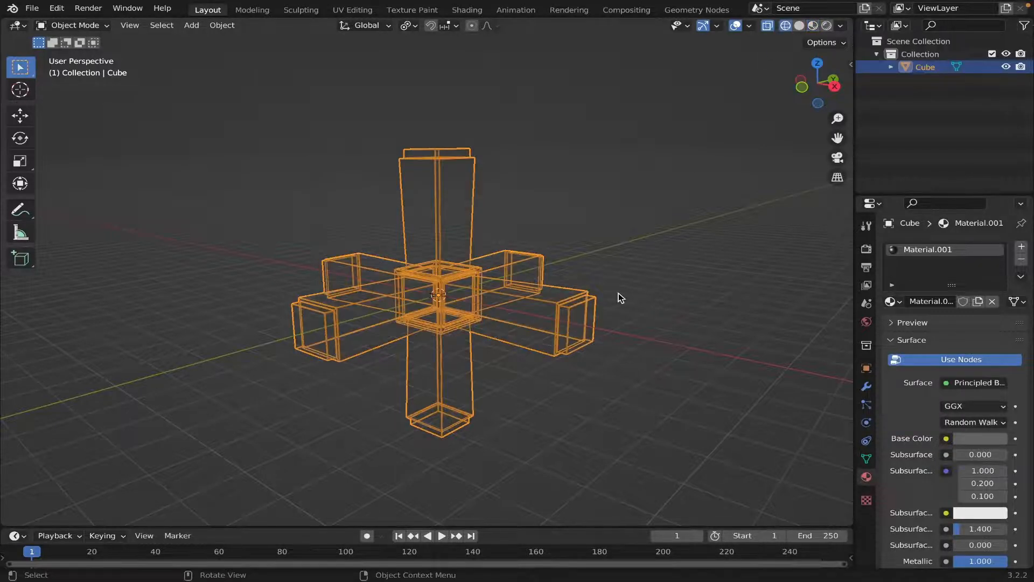
{"action": "key", "text": "Tab"}
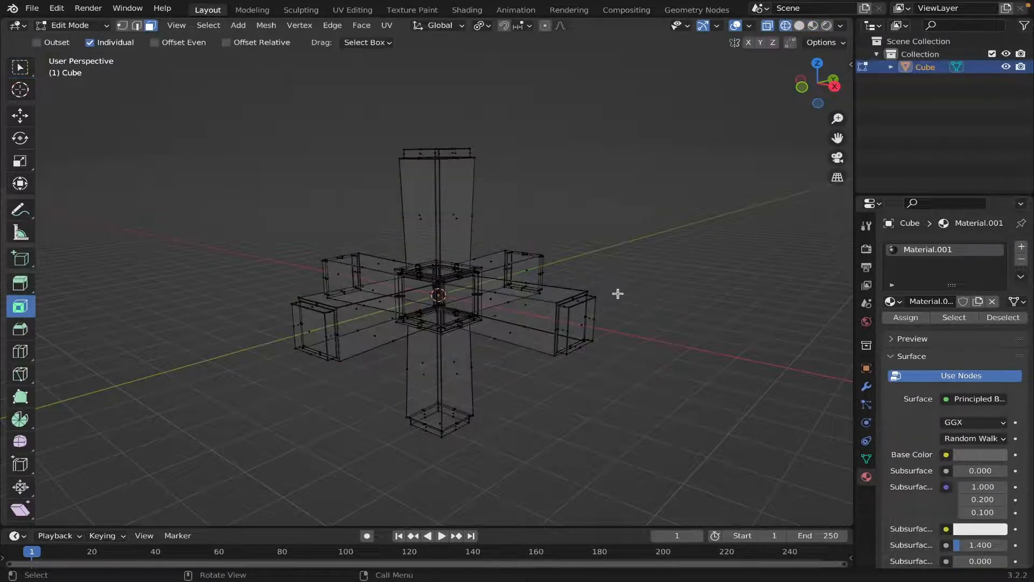
{"action": "mouse_move", "coordinate": [802, 87]}
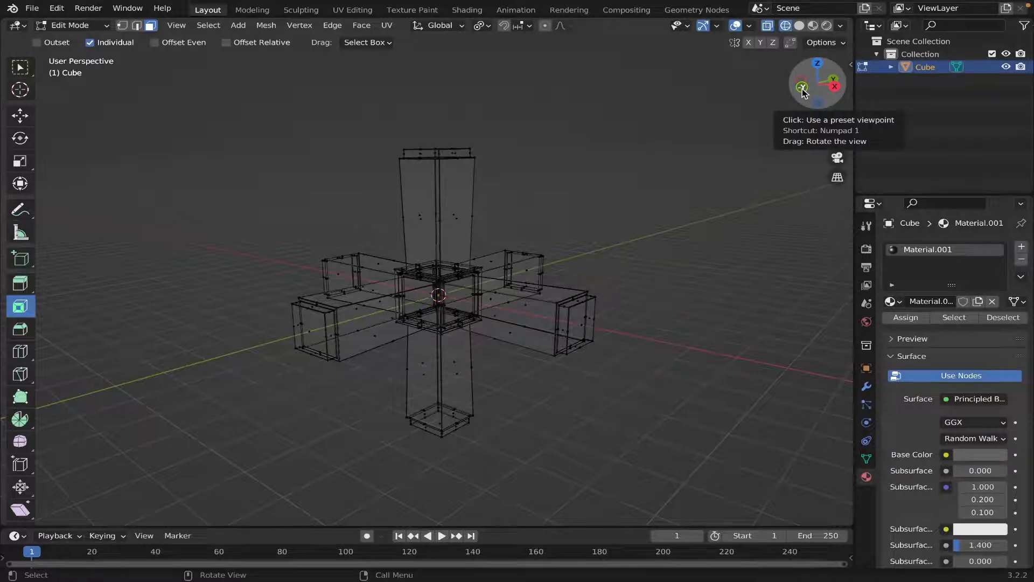
{"action": "left_click", "coordinate": [801, 87]}
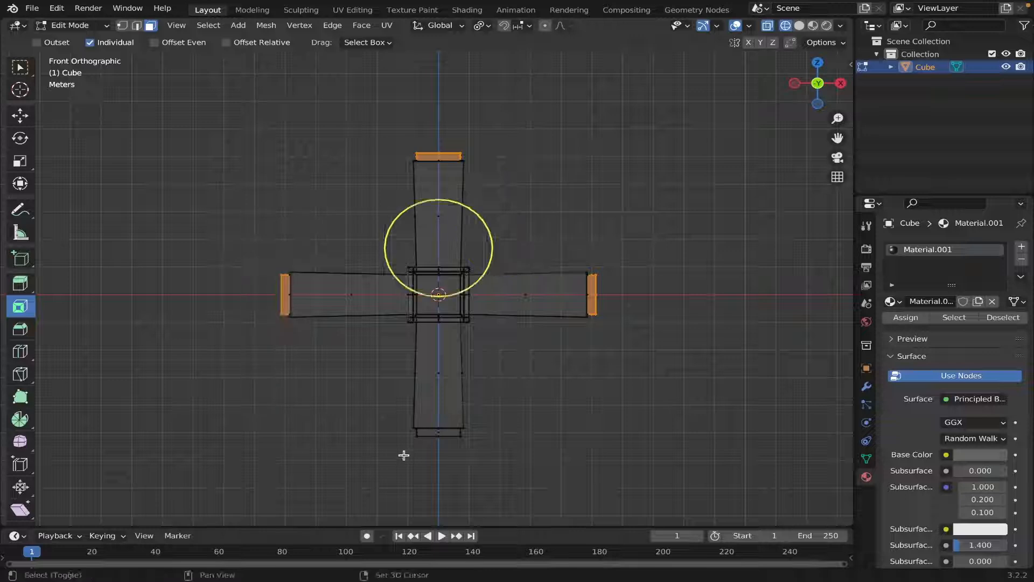
{"action": "left_click_drag", "start_coordinate": [385, 426], "coordinate": [508, 486]}
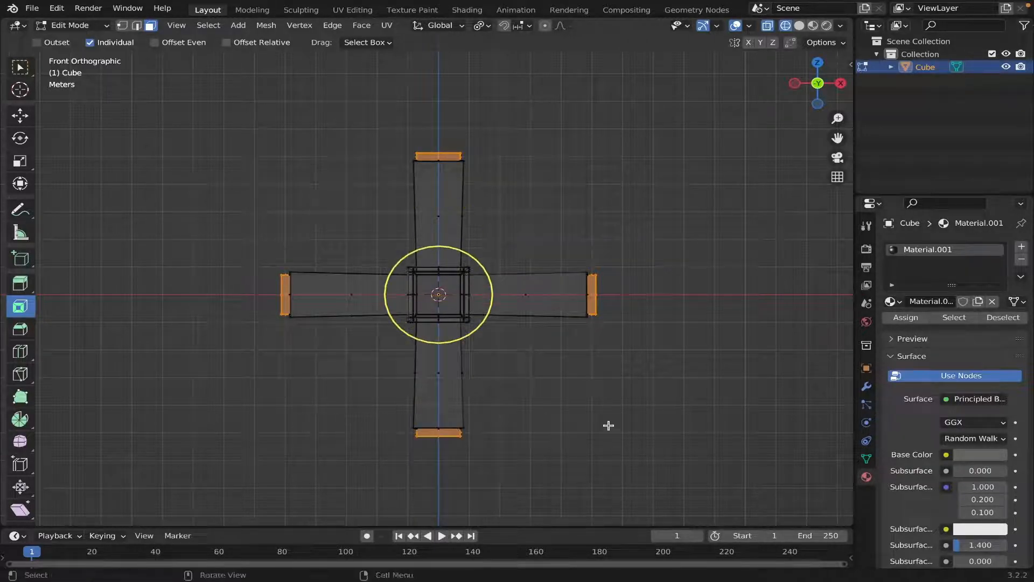
{"action": "mouse_move", "coordinate": [794, 84]}
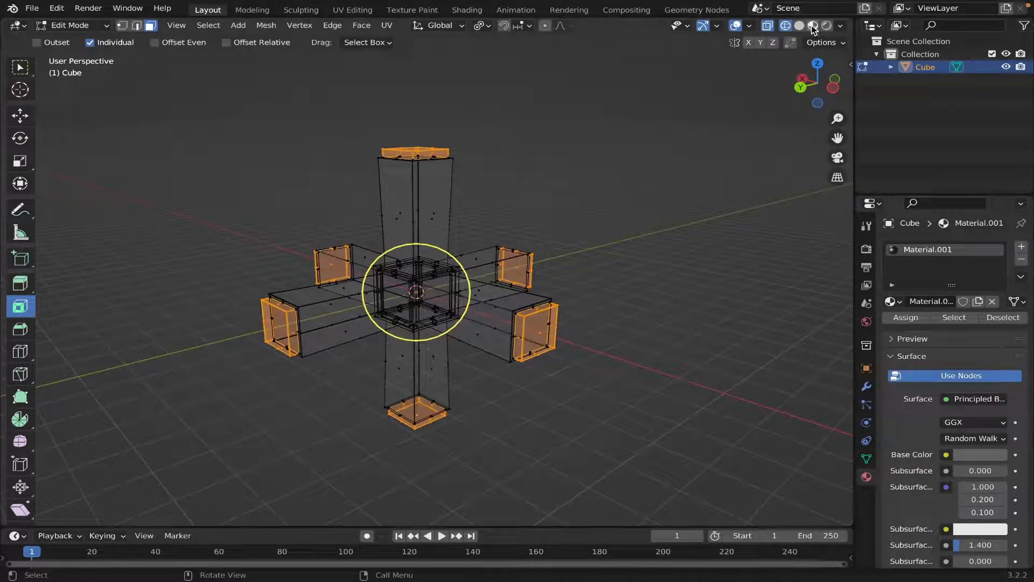
- Add a second material slot with a new Emission material assigned to the tip faces
{"action": "left_click", "coordinate": [811, 25]}
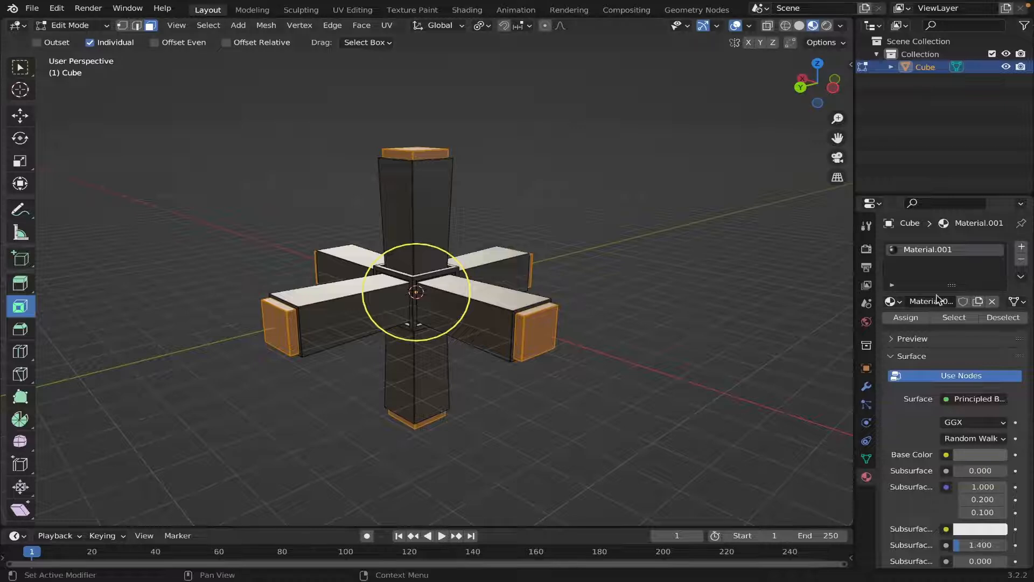
{"action": "left_click", "coordinate": [1021, 246]}
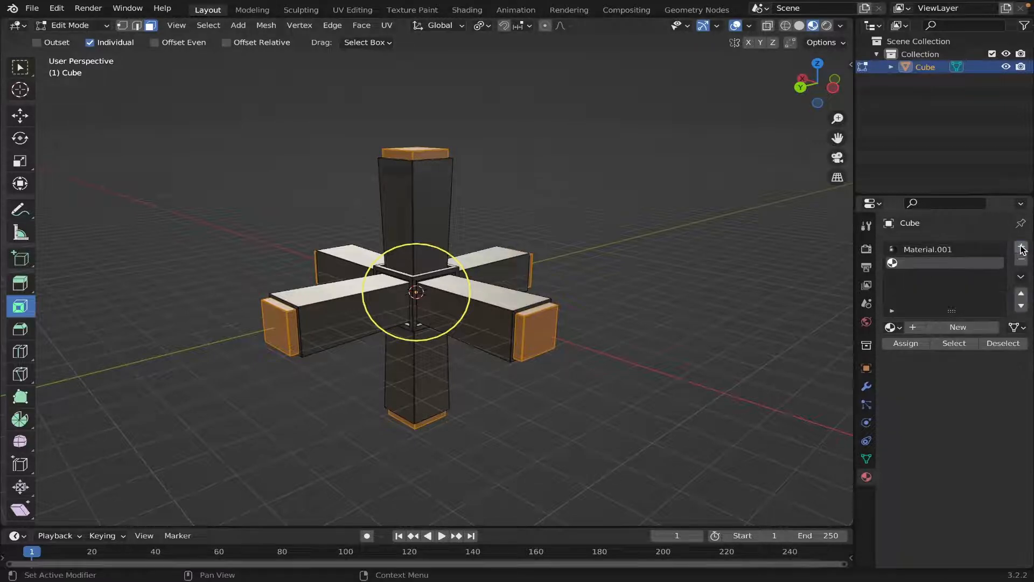
{"action": "left_click", "coordinate": [1021, 247]}
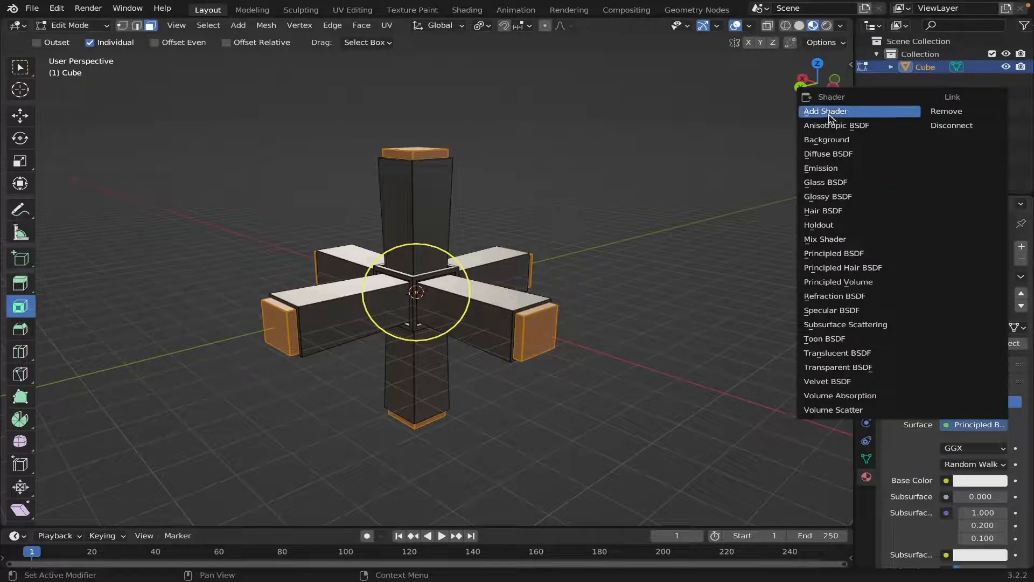
{"action": "left_click", "coordinate": [820, 168]}
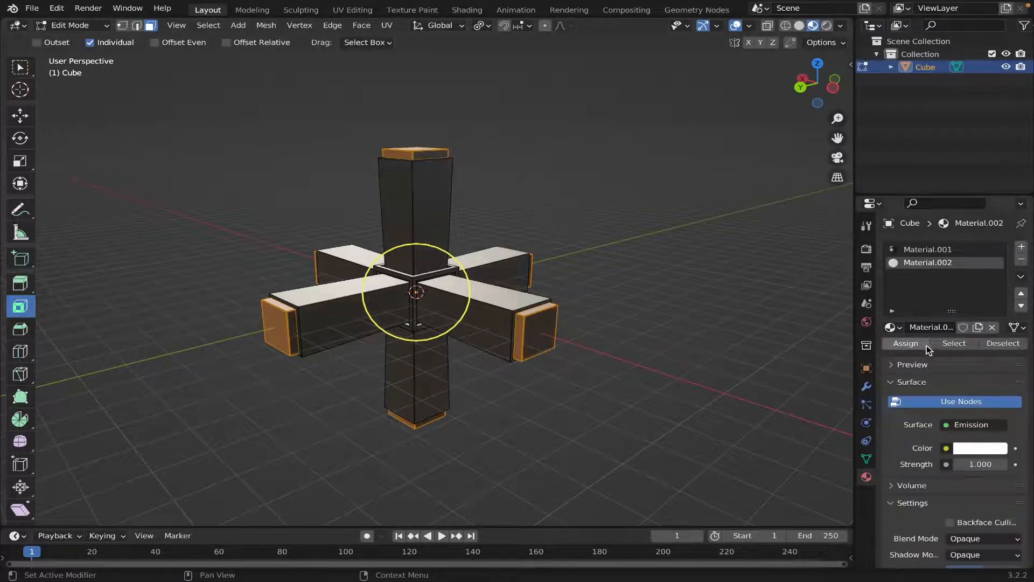
{"action": "left_click", "coordinate": [906, 343]}
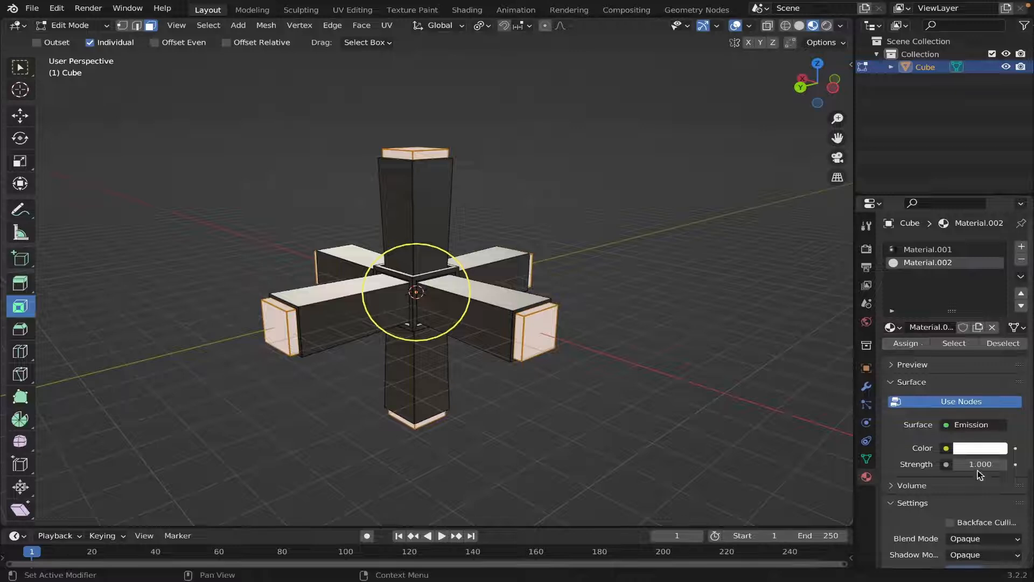
- Make the tip emission colour pink with Strength 5
{"action": "left_click", "coordinate": [978, 448]}
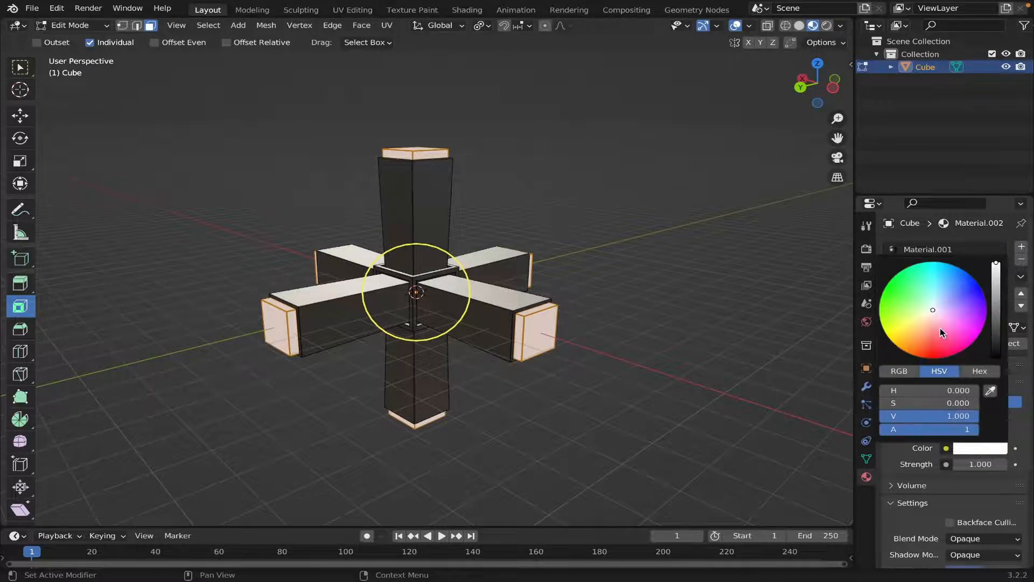
{"action": "left_click", "coordinate": [935, 331]}
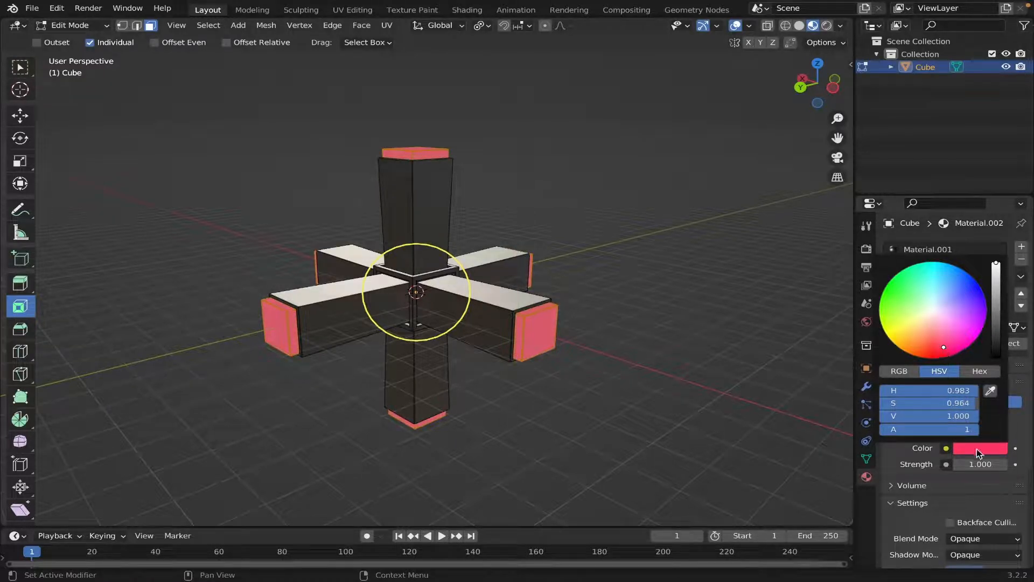
{"action": "left_click", "coordinate": [981, 464]}
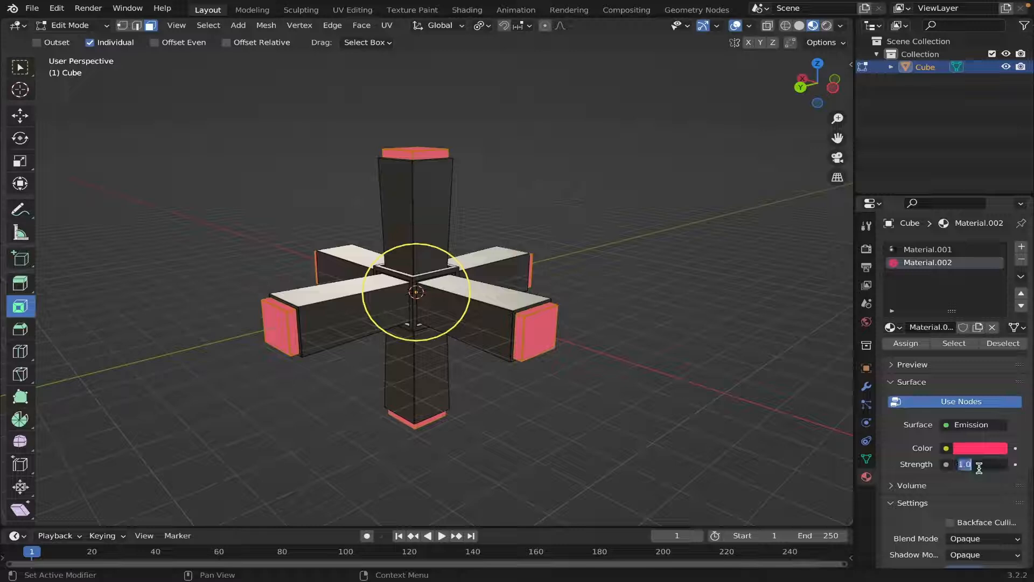
{"action": "type", "text": "5.000"}
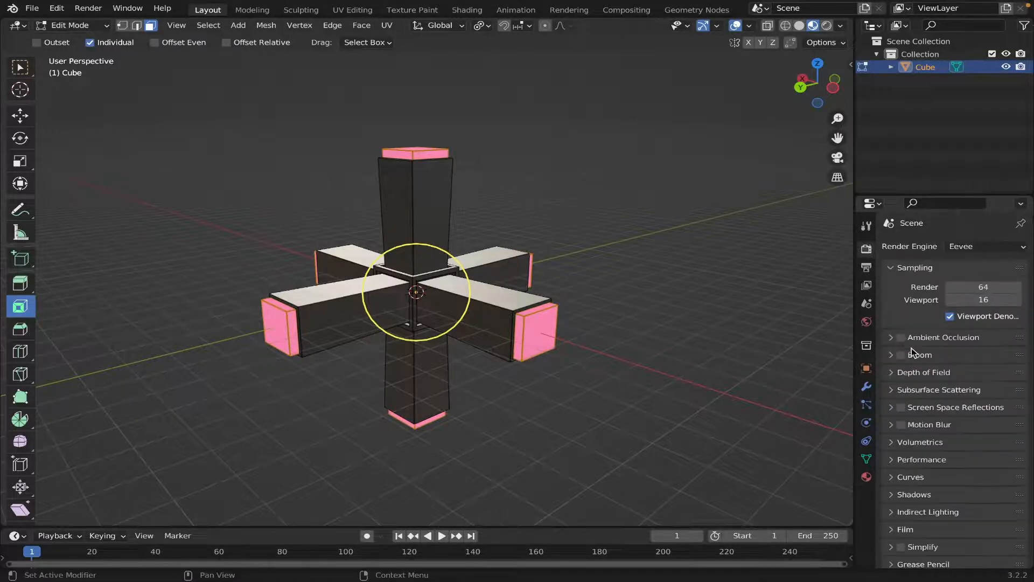
- Enable ambient occlusion, bloom, reflections and motion blur, then return to Object Mode
{"action": "left_click", "coordinate": [901, 337]}
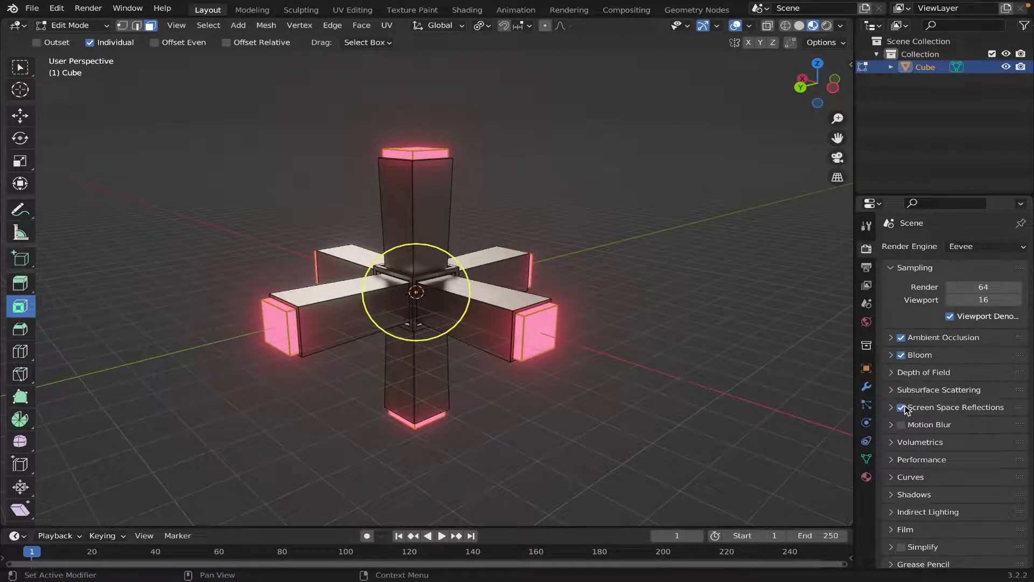
{"action": "left_click", "coordinate": [901, 424]}
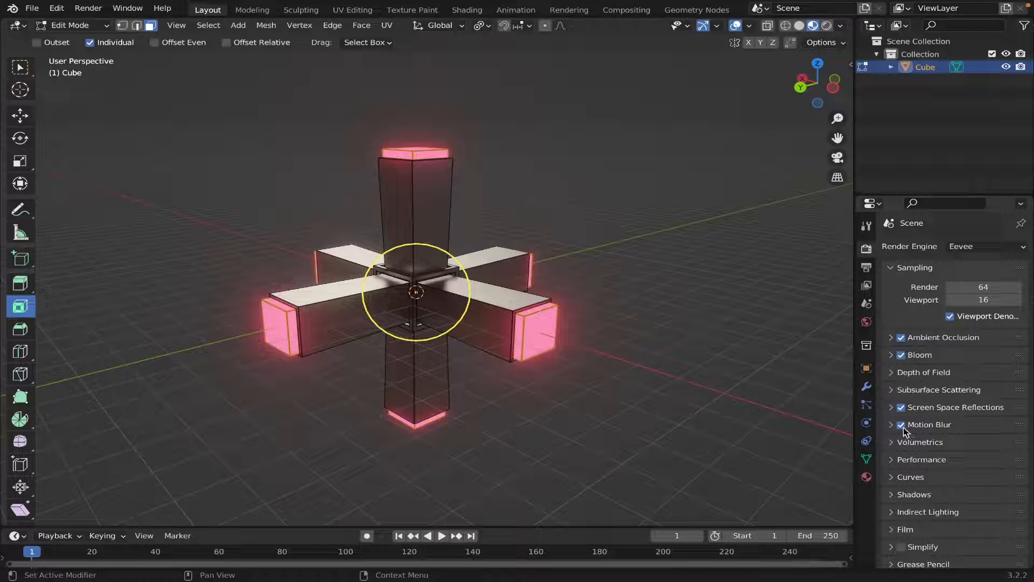
{"action": "key", "text": "Tab"}
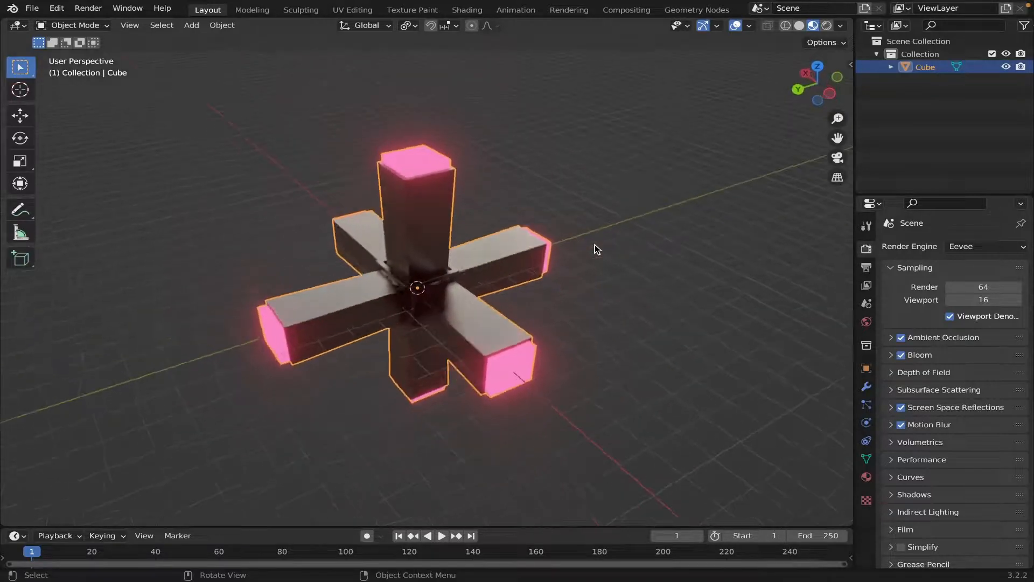
{"action": "left_click_drag", "start_coordinate": [594, 249], "coordinate": [636, 211]}
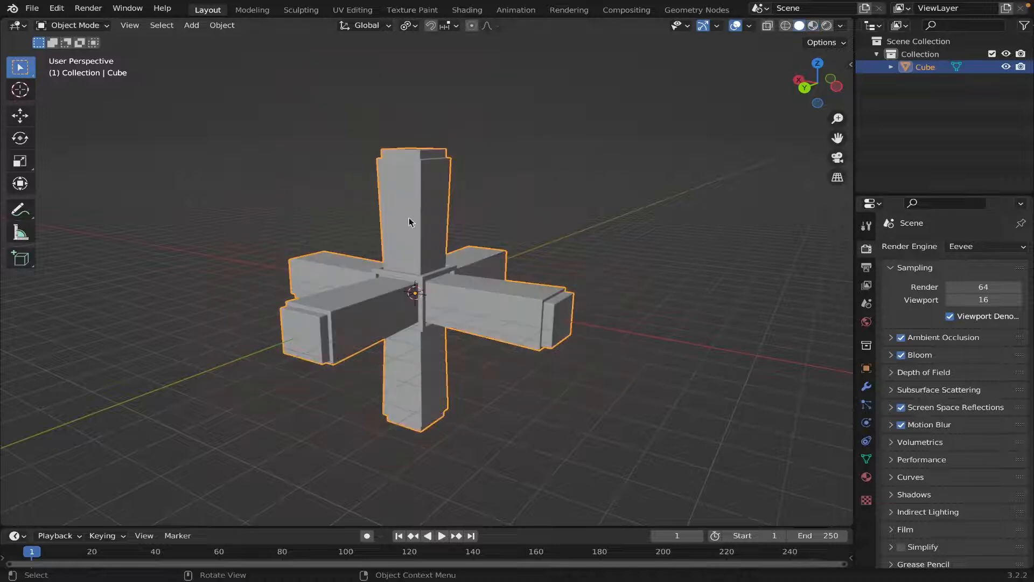
- Add a plane and scale it up into a large floor under the cross
{"action": "left_click", "coordinate": [20, 115]}
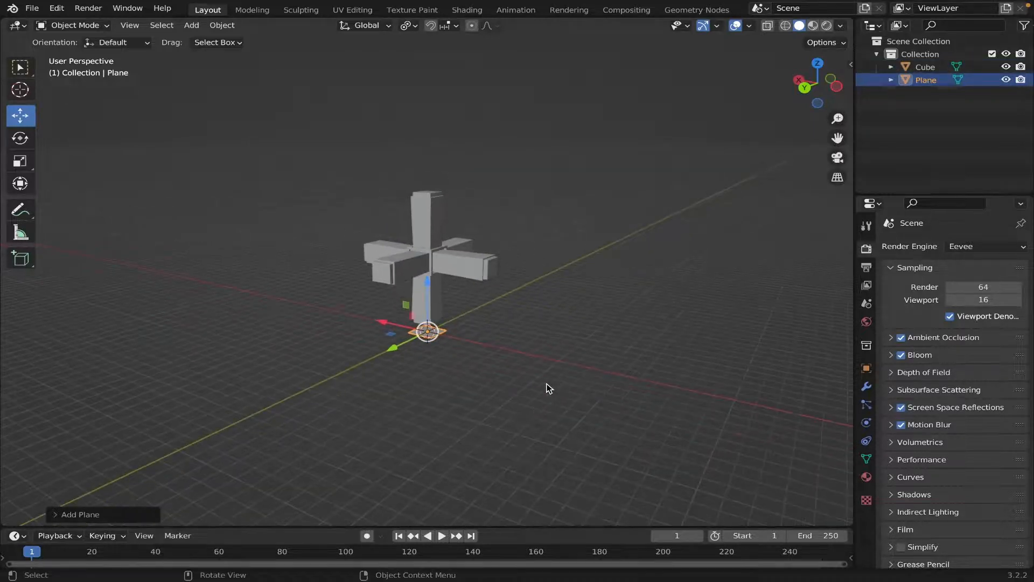
{"action": "key", "text": "s"}
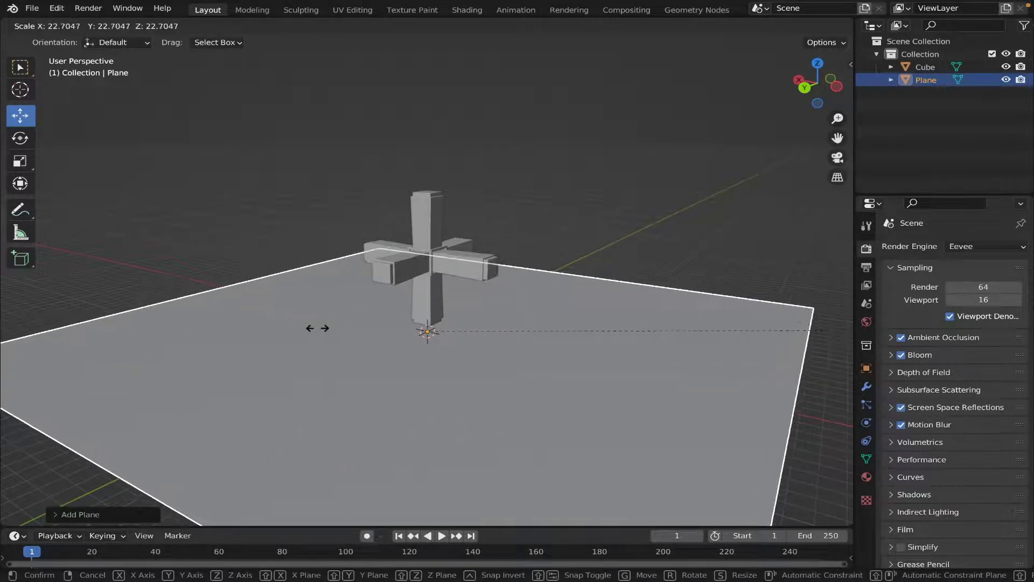
{"action": "left_click", "coordinate": [579, 329]}
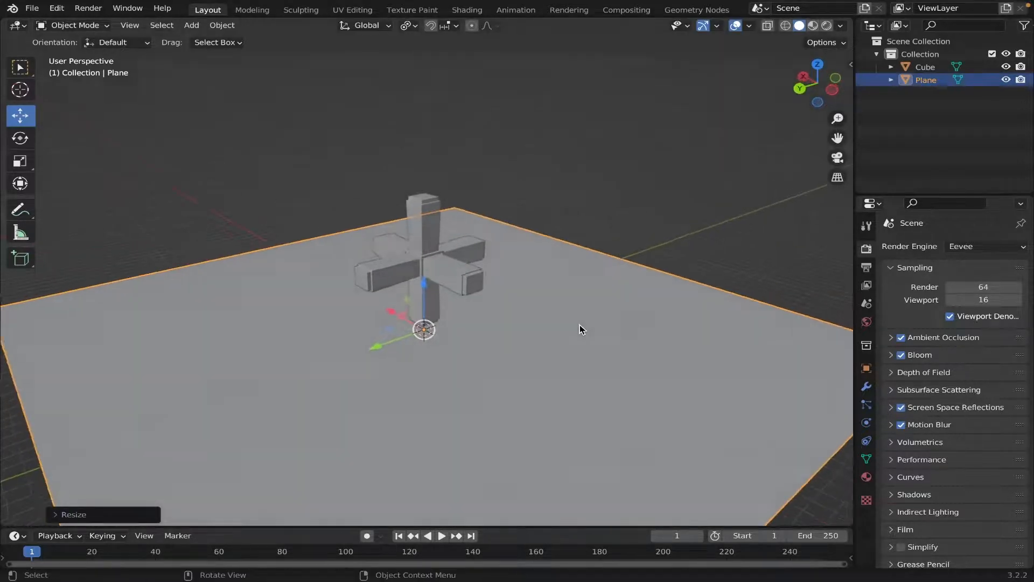
- Extrude the plane's back edge upward and round the bend with an 11-segment Bevel modifier
{"action": "key", "text": "Tab"}
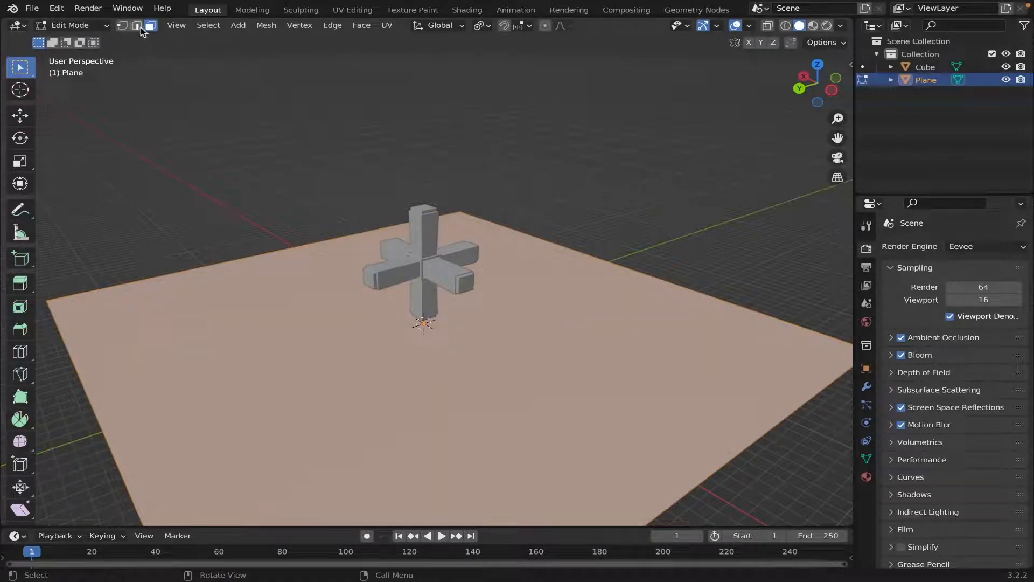
{"action": "left_click", "coordinate": [137, 25]}
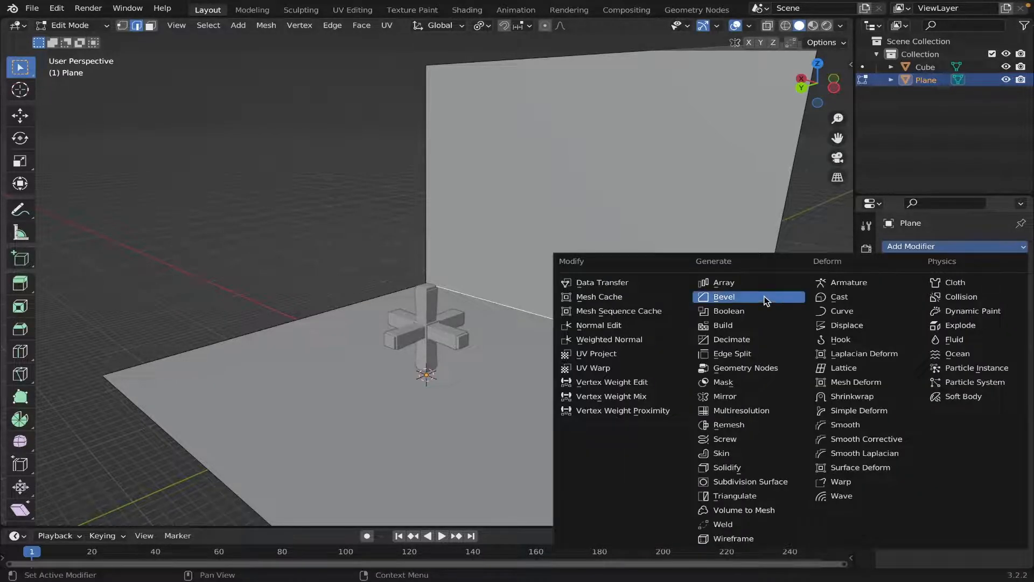
{"action": "left_click", "coordinate": [723, 297]}
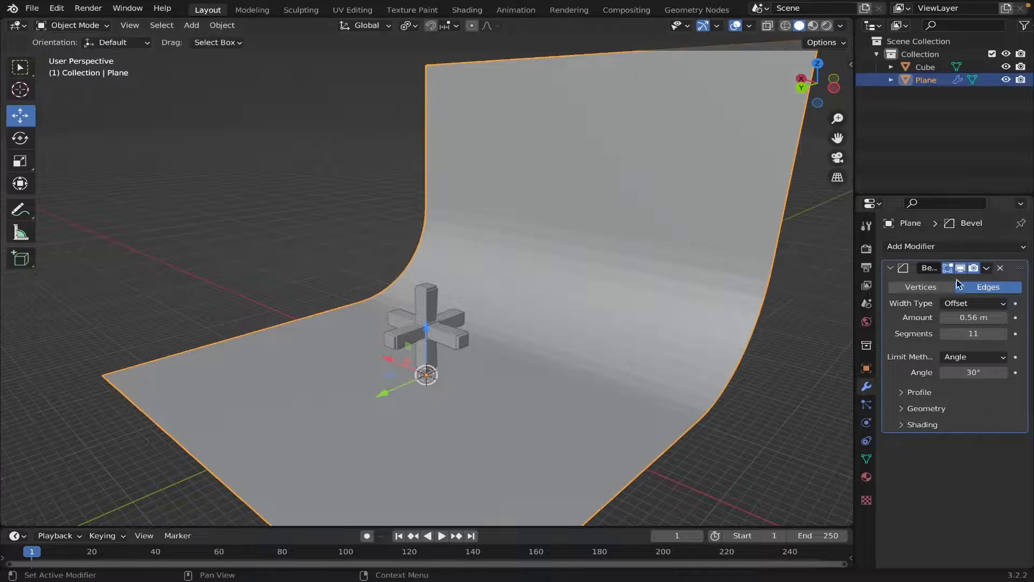
{"action": "left_click", "coordinate": [1001, 268]}
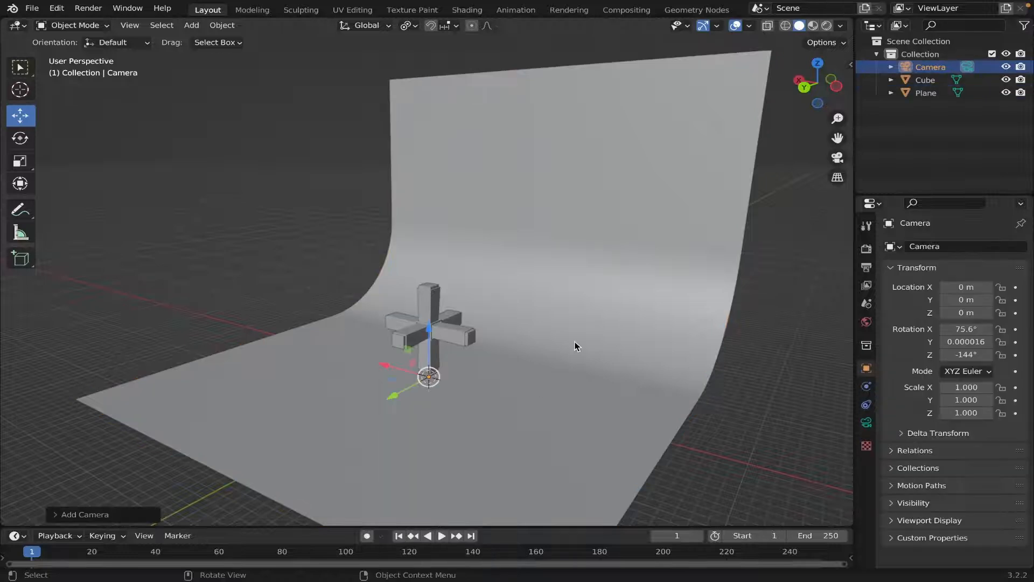
- View through the new camera, rotated 90/0/180 and placed at Y 32.16 m, Z 6.04 m
{"action": "left_click", "coordinate": [130, 24]}
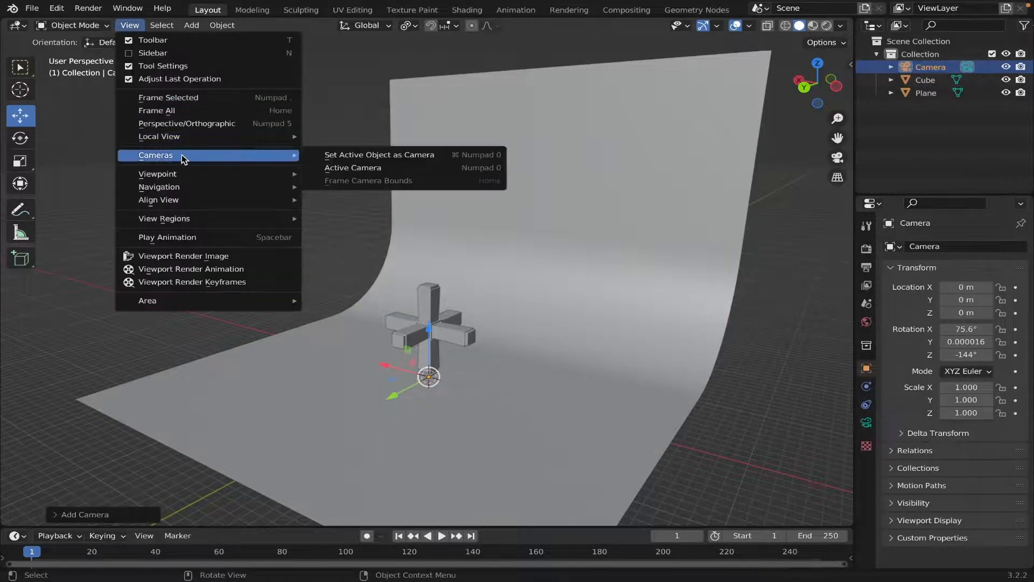
{"action": "left_click", "coordinate": [352, 167]}
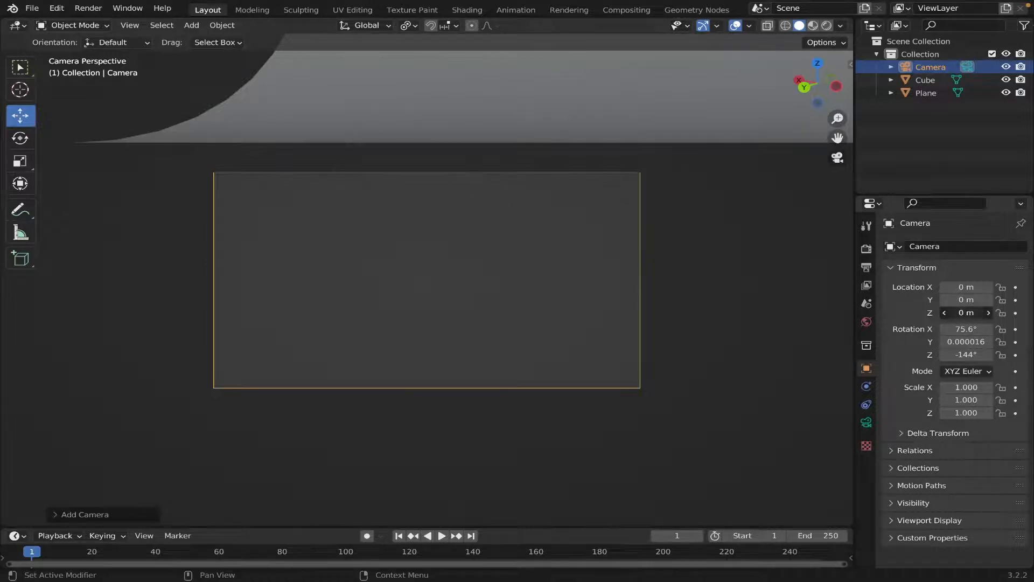
{"action": "left_click_drag", "start_coordinate": [966, 312], "coordinate": [982, 312]}
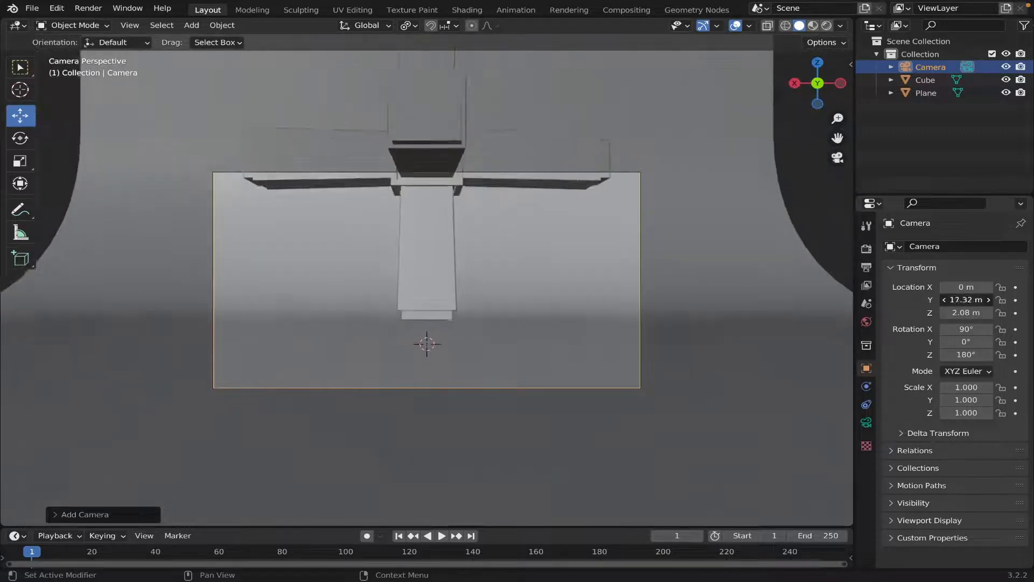
{"action": "left_click_drag", "start_coordinate": [966, 300], "coordinate": [983, 299]}
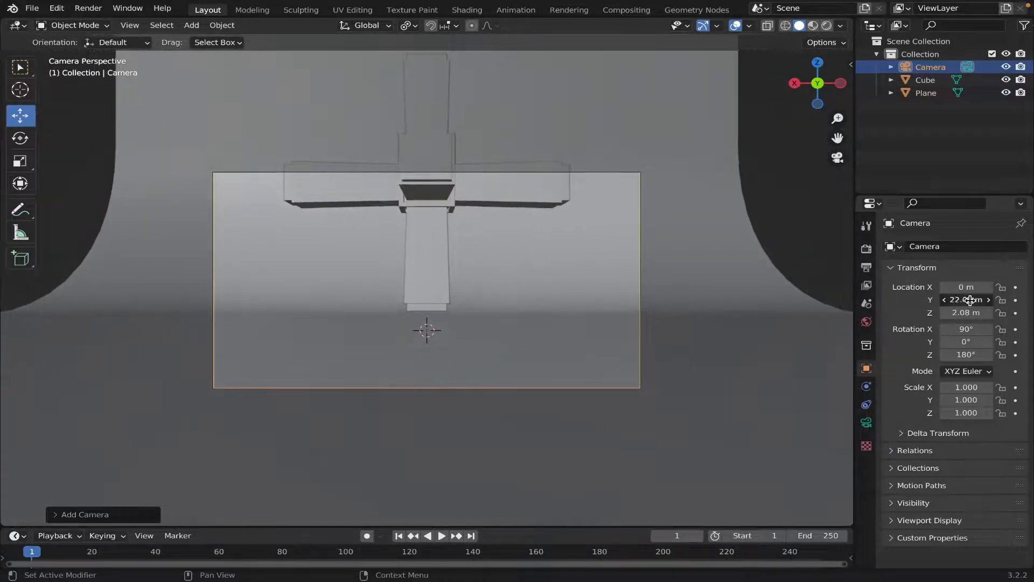
{"action": "left_click_drag", "start_coordinate": [966, 299], "coordinate": [982, 300]}
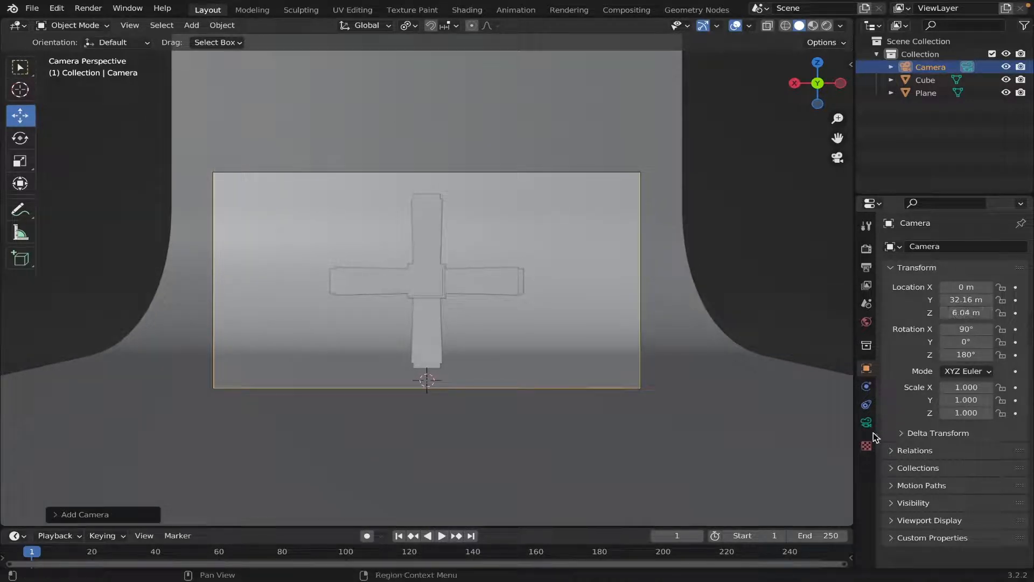
{"action": "left_click", "coordinate": [866, 421]}
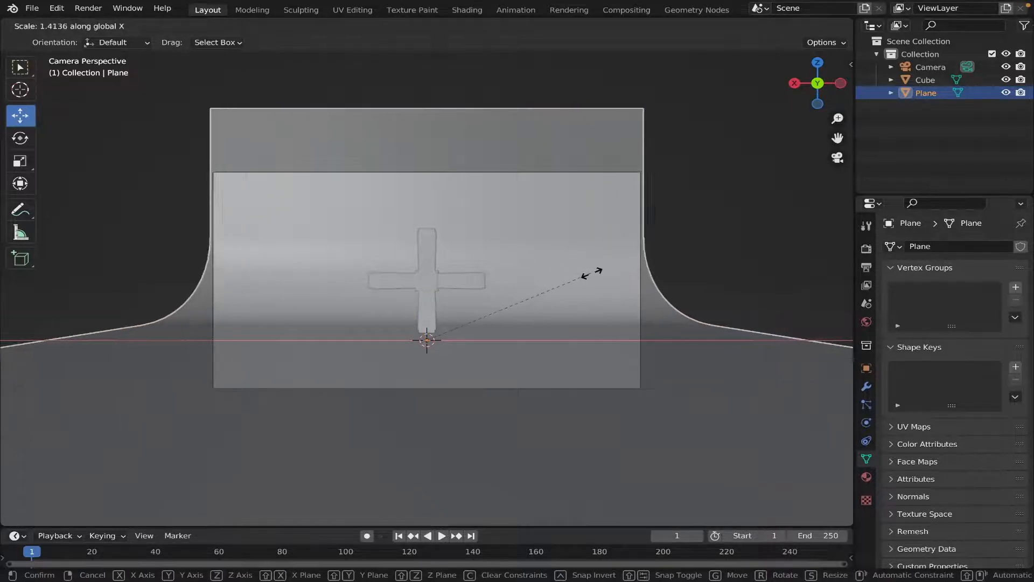
- Widen the backdrop along X, switch to Rendered shading, and set the World colour near black
{"action": "left_click", "coordinate": [425, 347]}
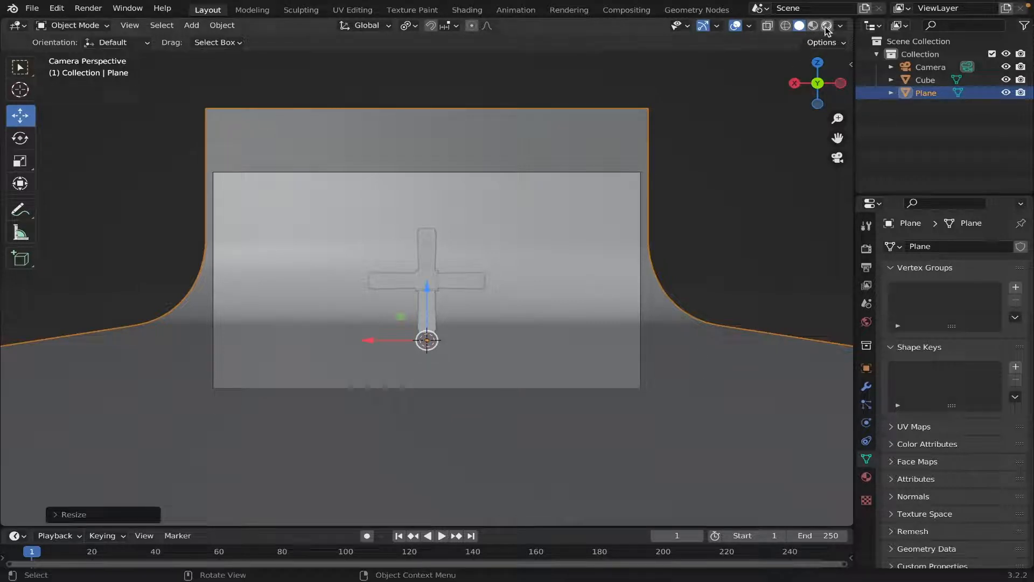
{"action": "left_click", "coordinate": [828, 25]}
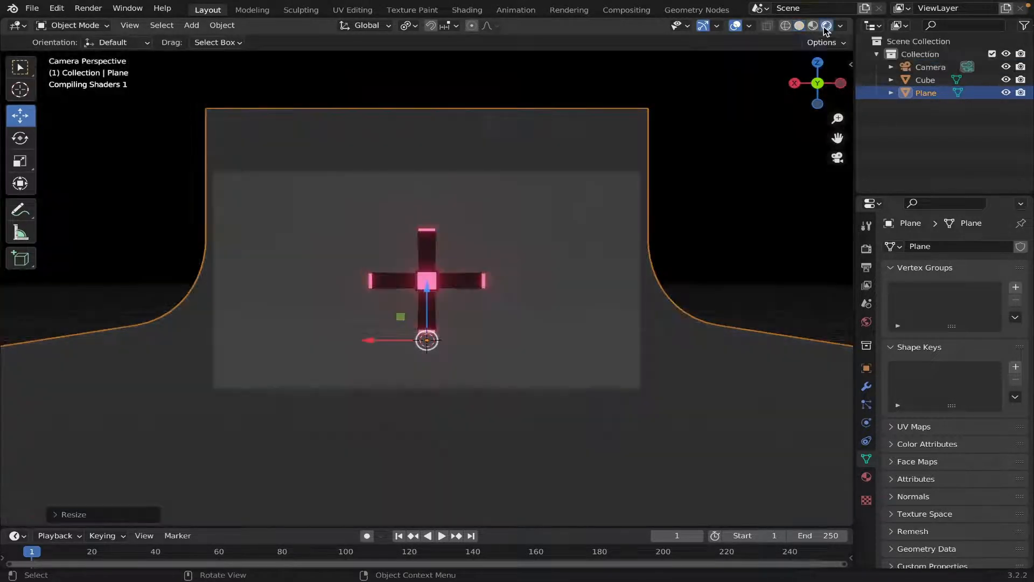
{"action": "left_click", "coordinate": [866, 321]}
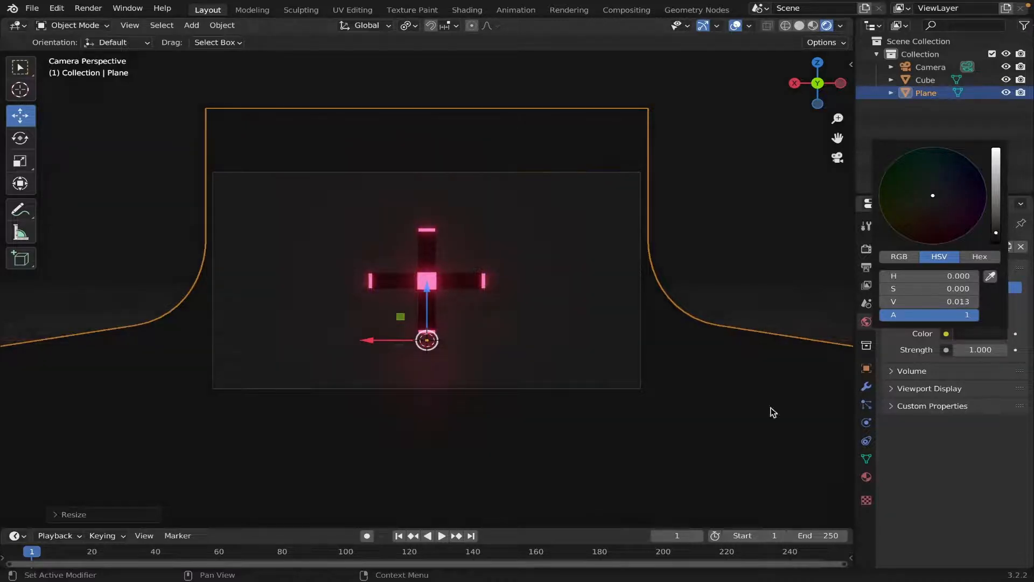
{"action": "left_click", "coordinate": [866, 321]}
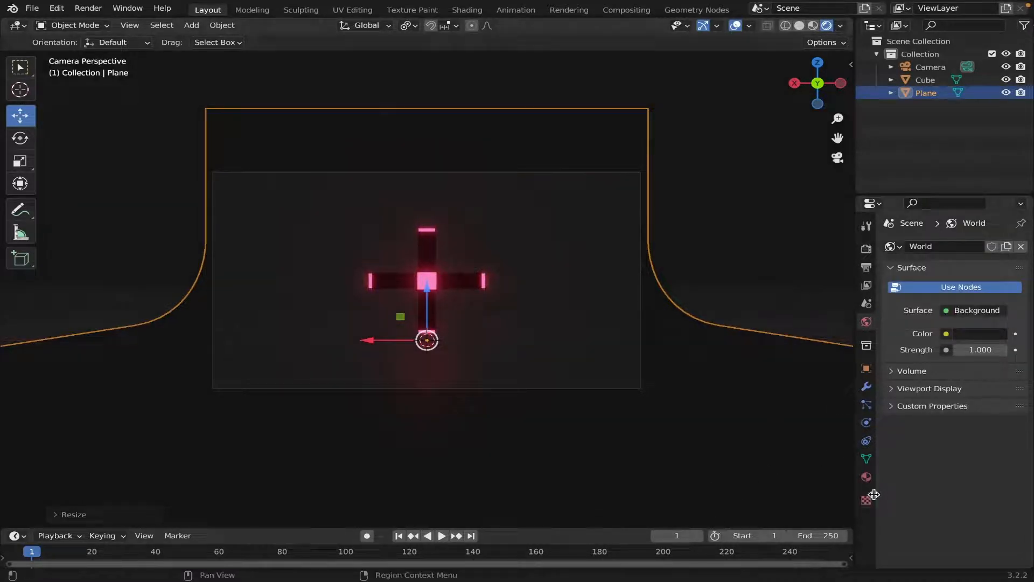
- Give the backdrop a new material with raised Metallic and lowered Roughness
{"action": "left_click", "coordinate": [866, 477]}
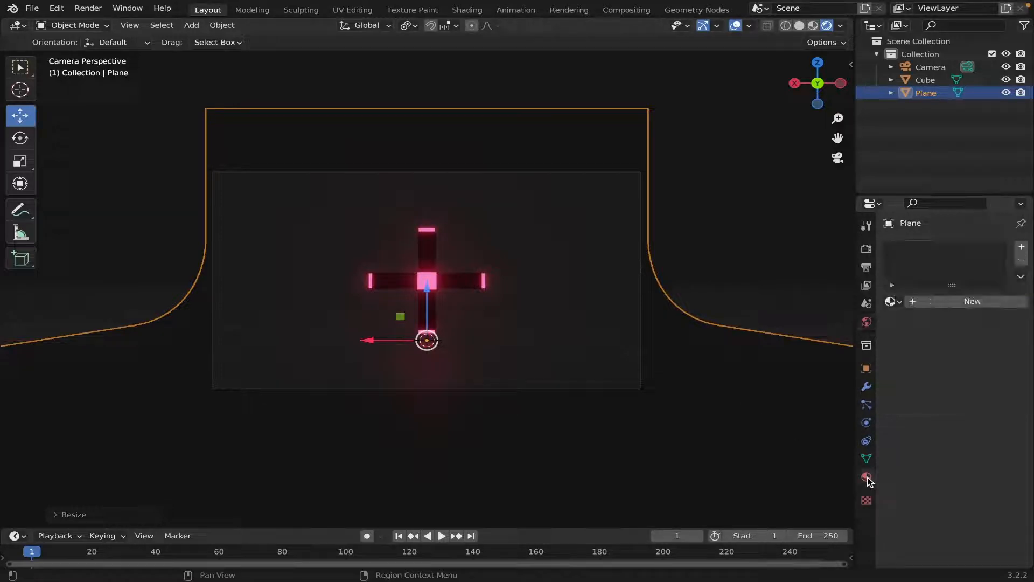
{"action": "left_click", "coordinate": [866, 477]}
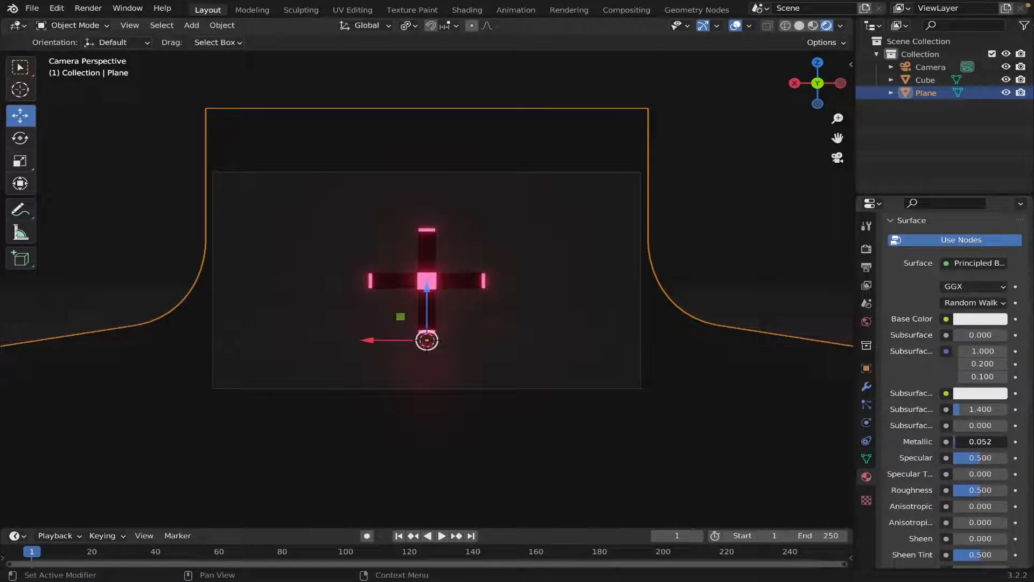
{"action": "left_click_drag", "start_coordinate": [979, 441], "coordinate": [982, 441]}
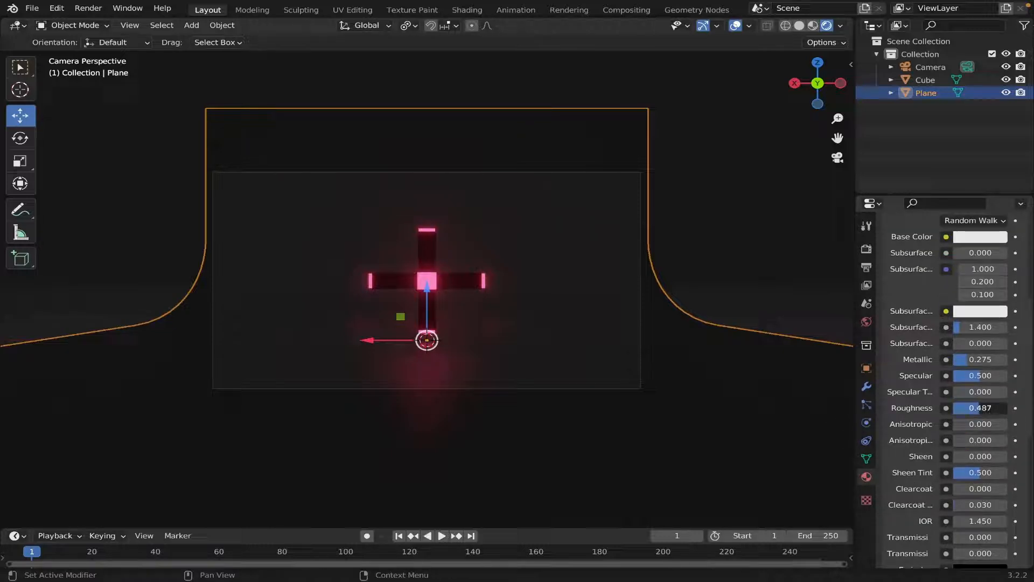
{"action": "left_click_drag", "start_coordinate": [1002, 408], "coordinate": [976, 408]}
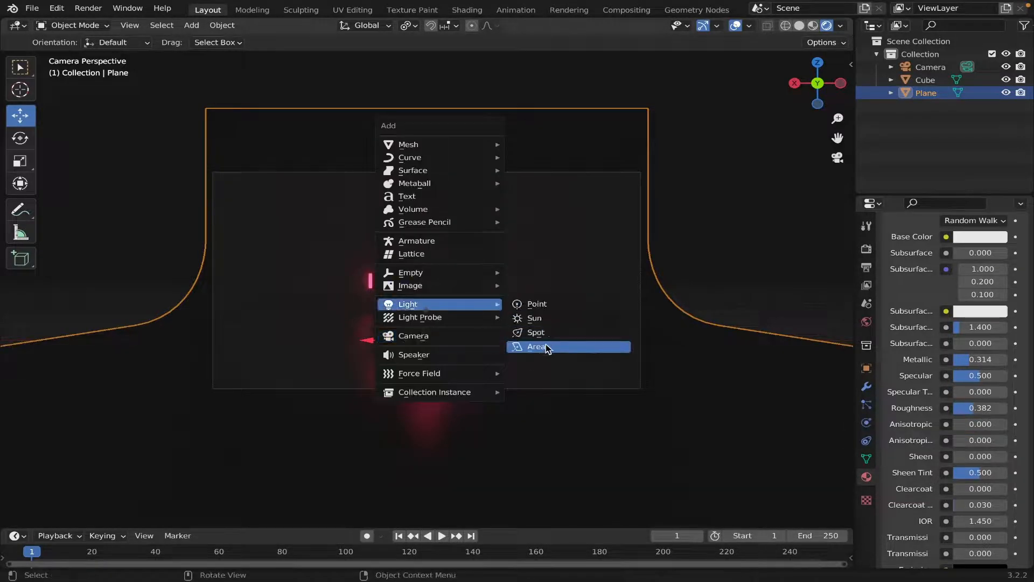
- Set the area light's power to 1000 W, then deselect it
{"action": "left_click", "coordinate": [536, 346]}
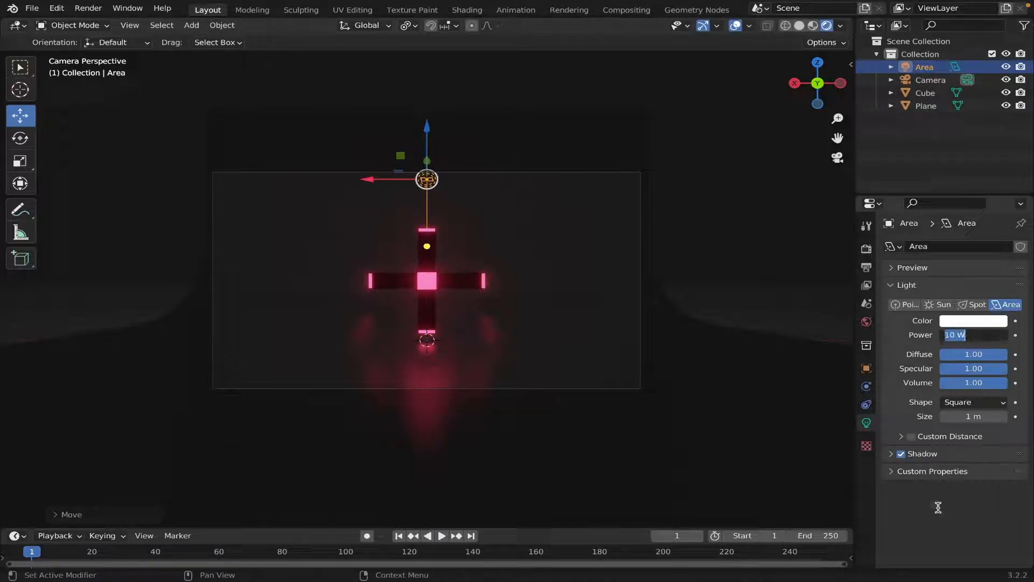
{"action": "type", "text": "1000"}
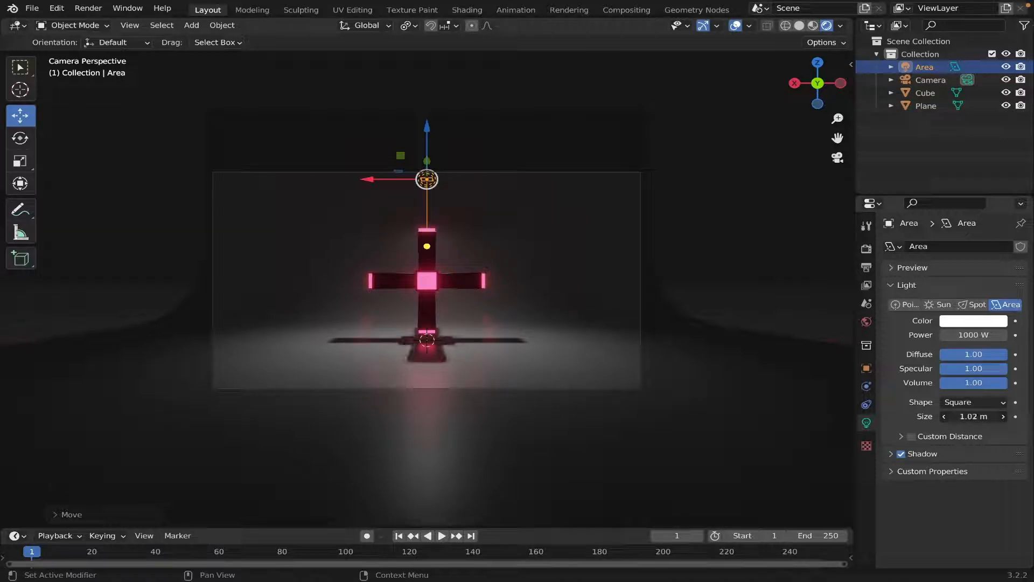
{"action": "left_click", "coordinate": [426, 284]}
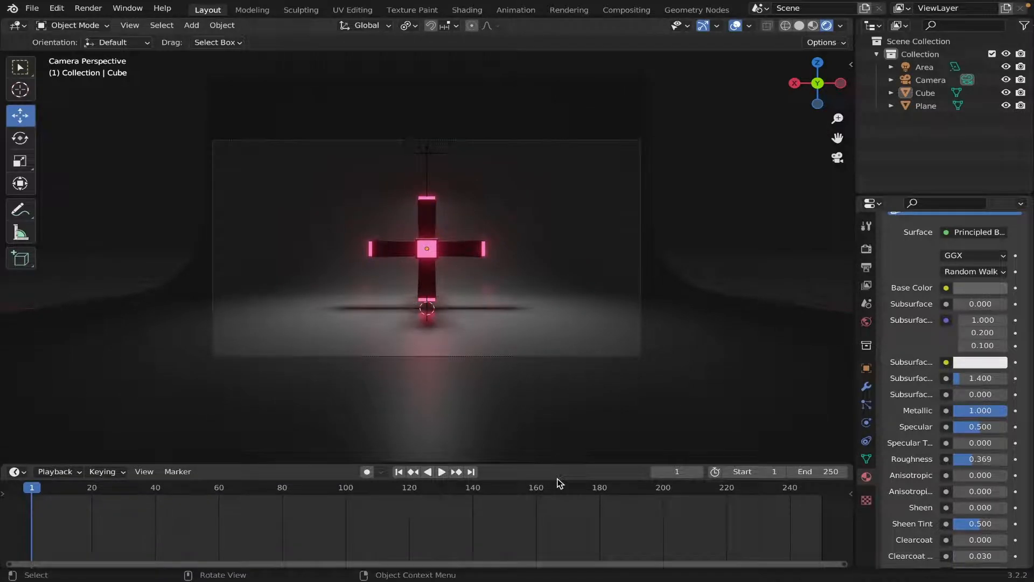
{"action": "mouse_move", "coordinate": [431, 227]}
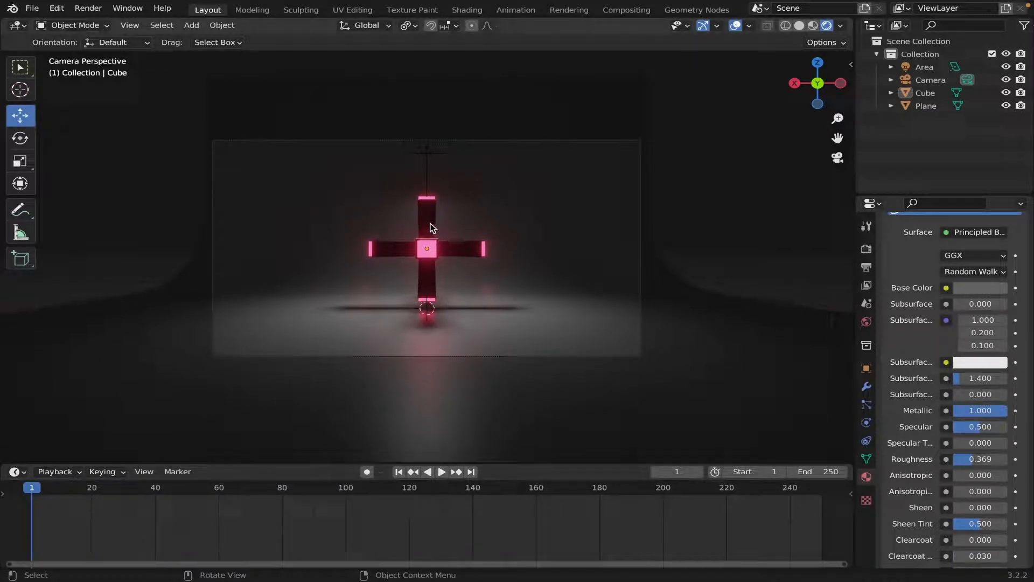
- Key the cross's lowered location and rotation at frame 1, then key a tilted rotation at frame 8
{"action": "left_click", "coordinate": [866, 368]}
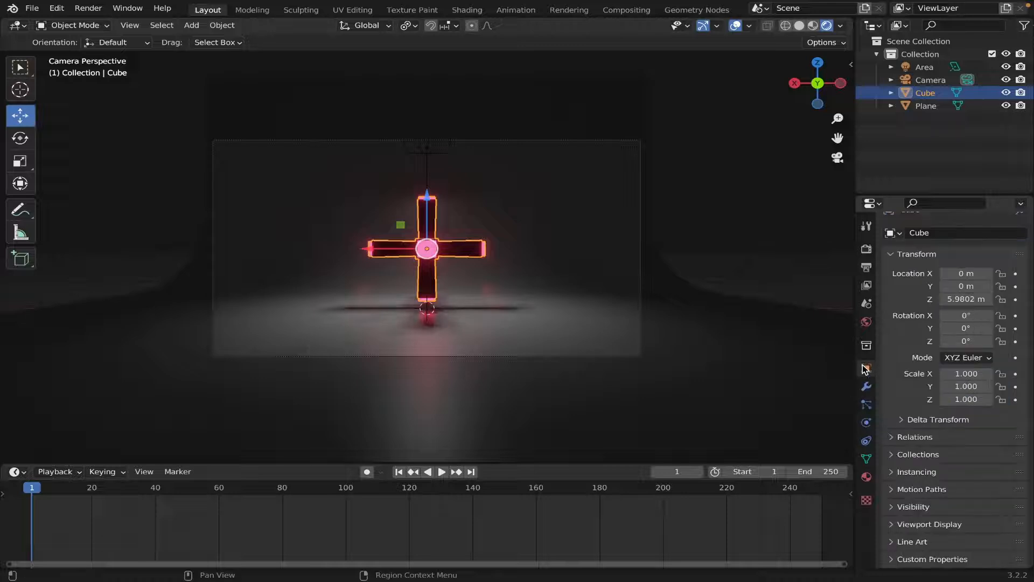
{"action": "mouse_move", "coordinate": [968, 299]}
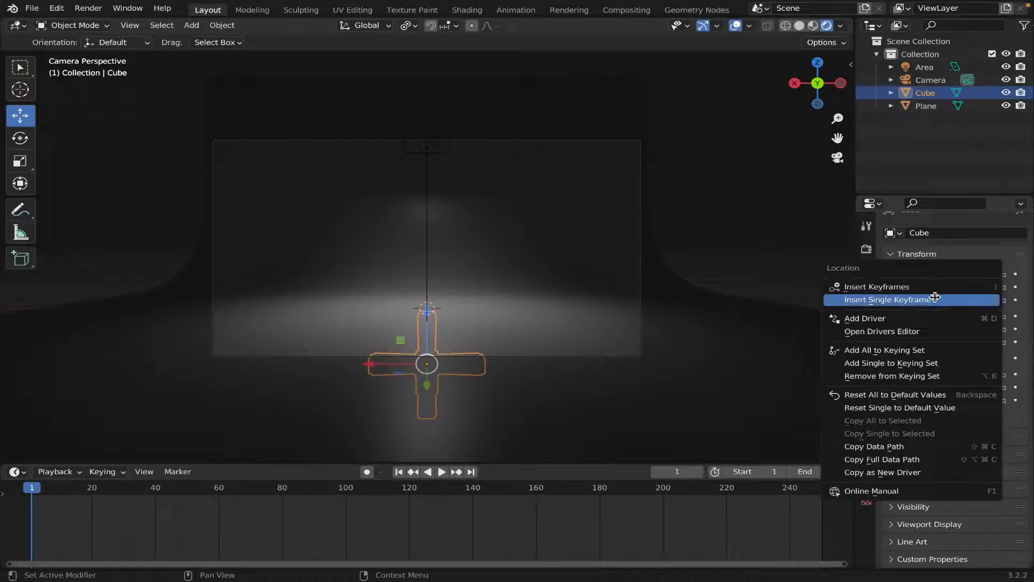
{"action": "left_click", "coordinate": [892, 299]}
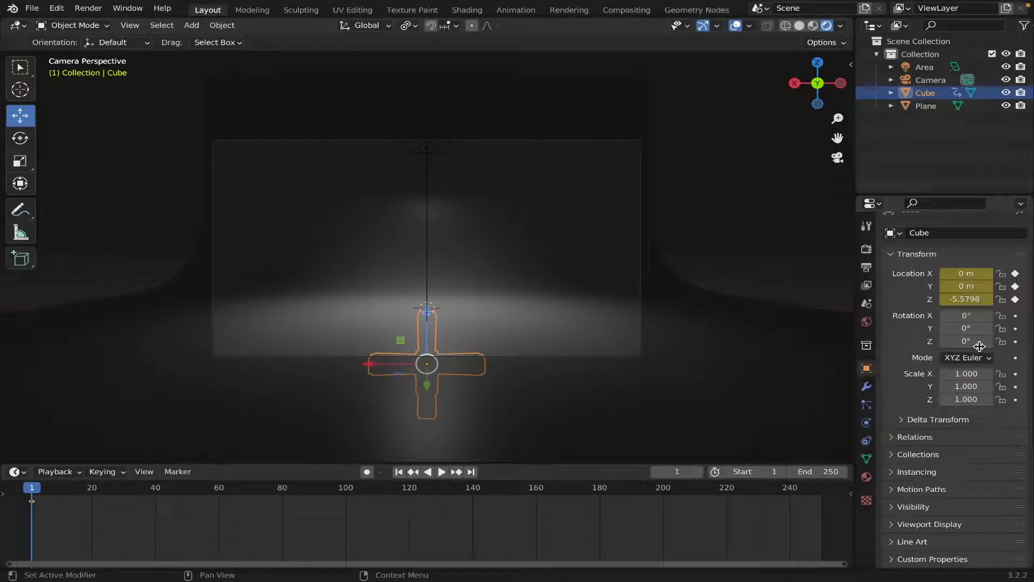
{"action": "right_click", "coordinate": [966, 341]}
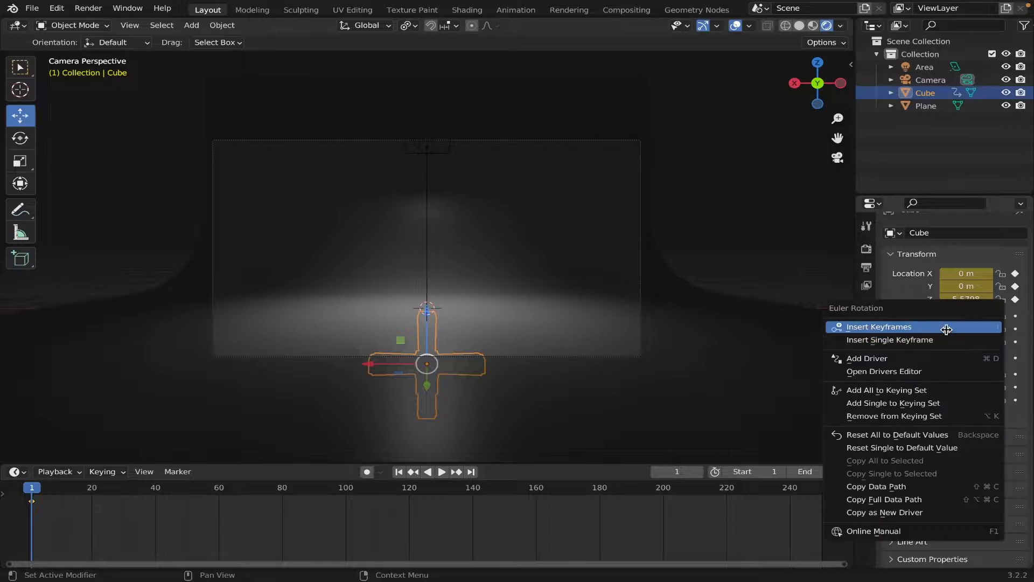
{"action": "left_click", "coordinate": [879, 327]}
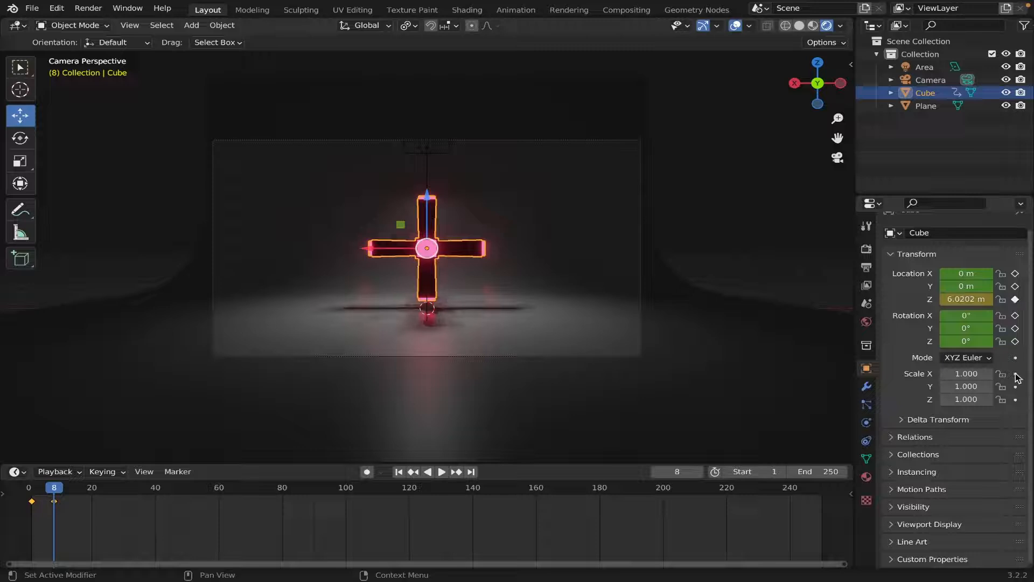
{"action": "mouse_move", "coordinate": [966, 328]}
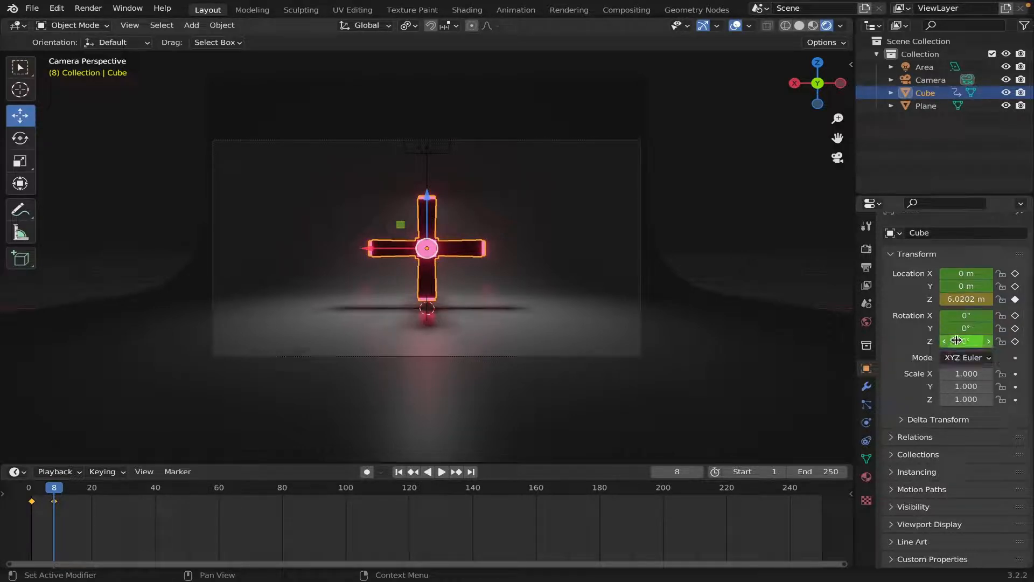
{"action": "left_click_drag", "start_coordinate": [966, 341], "coordinate": [943, 341]}
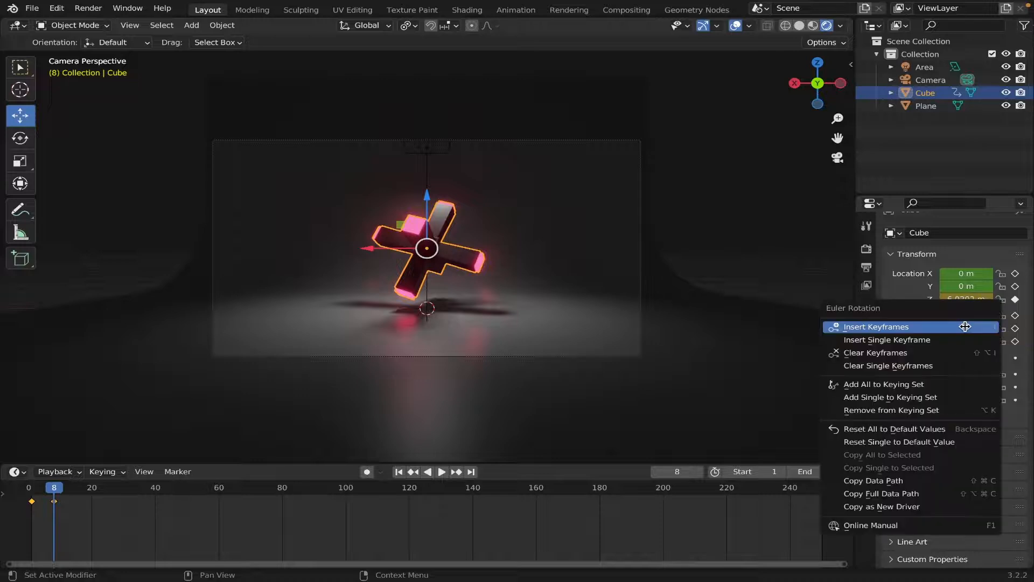
{"action": "left_click", "coordinate": [875, 327]}
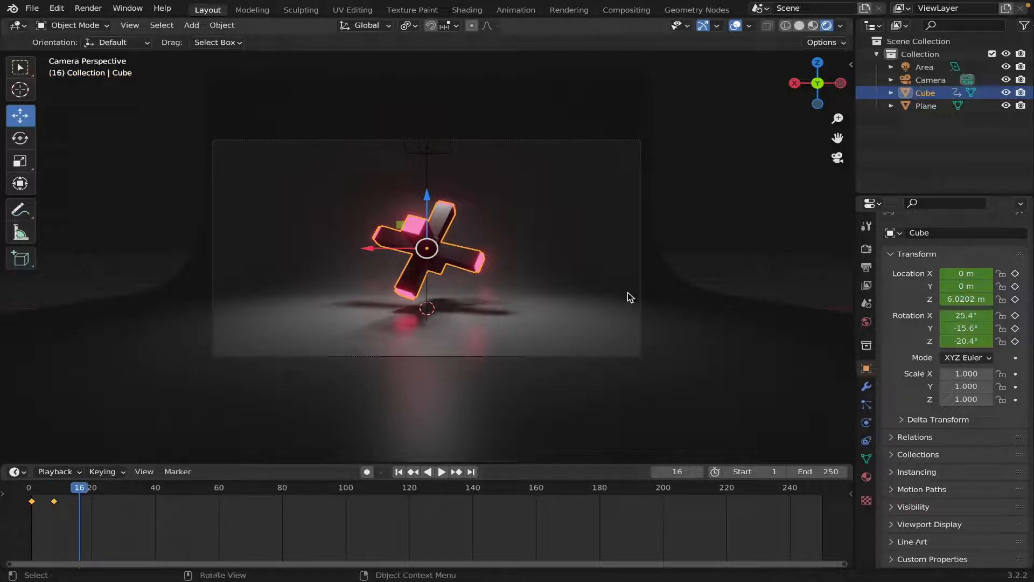
- Turn the cross further and insert a rotation keyframe at frame 16
{"action": "key", "text": "g"}
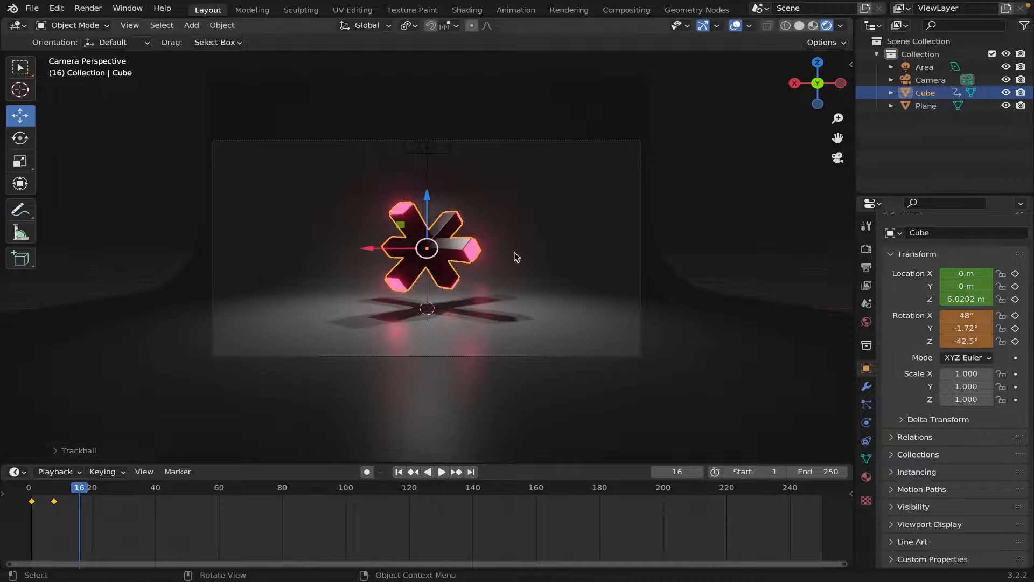
{"action": "right_click", "coordinate": [966, 328]}
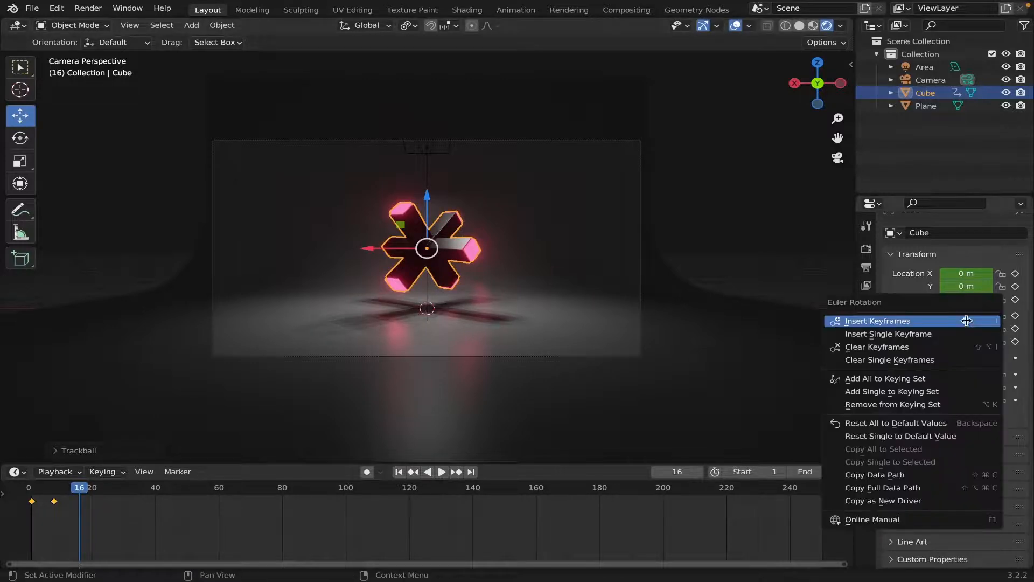
{"action": "left_click", "coordinate": [878, 321]}
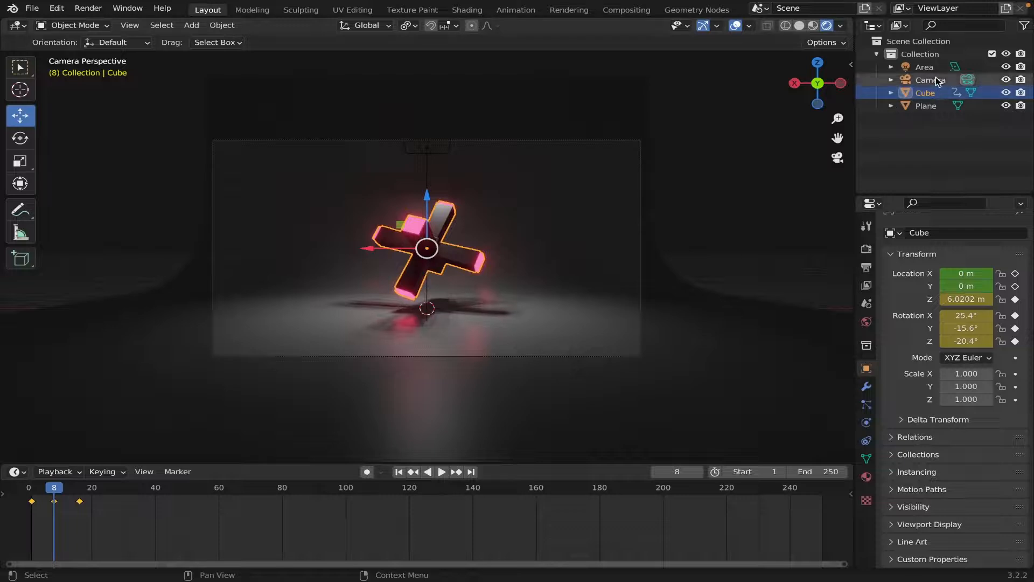
- Select the camera and key its 30 mm focal length at frame 8
{"action": "left_click", "coordinate": [924, 80]}
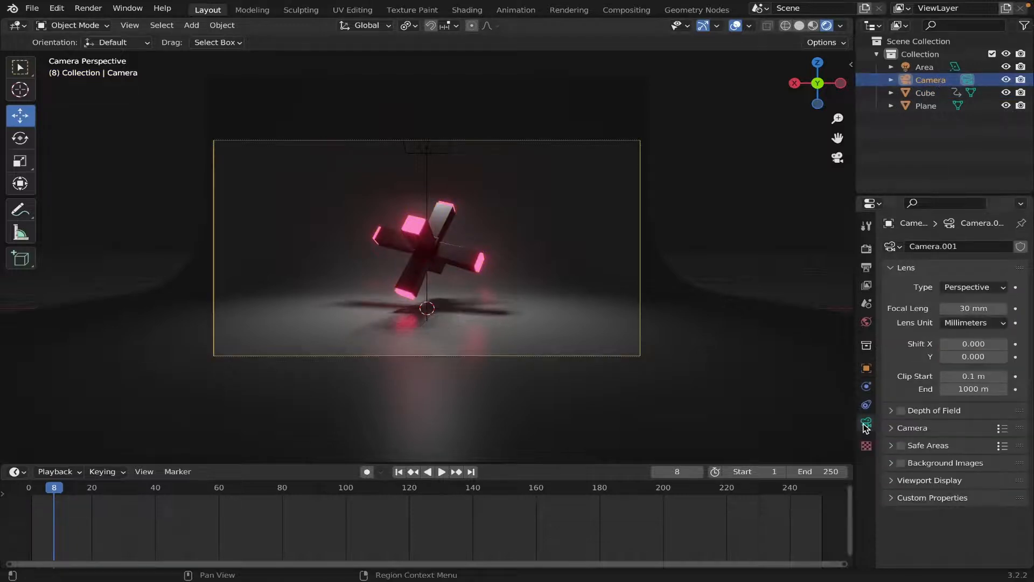
{"action": "right_click", "coordinate": [970, 308]}
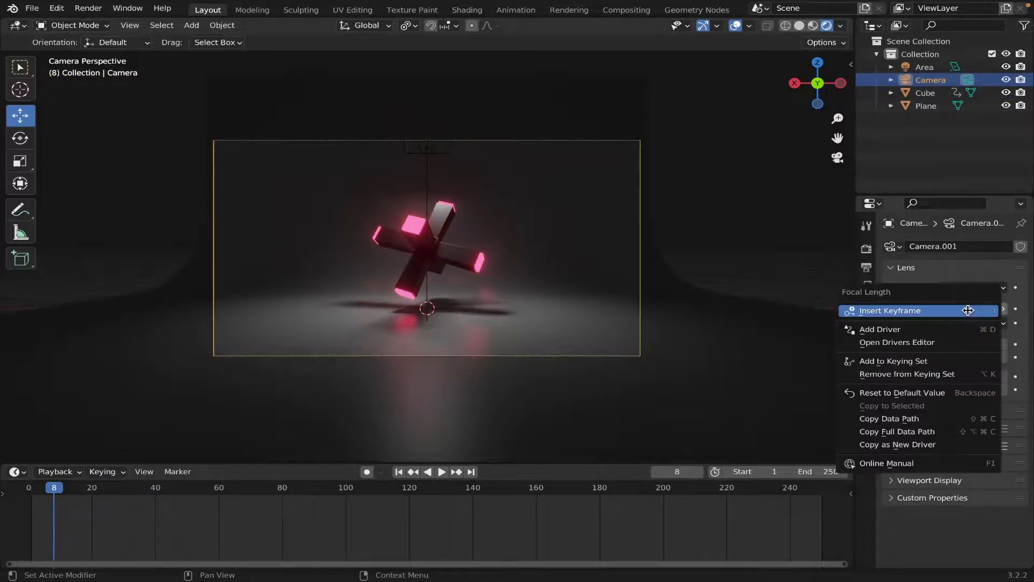
{"action": "left_click", "coordinate": [890, 310]}
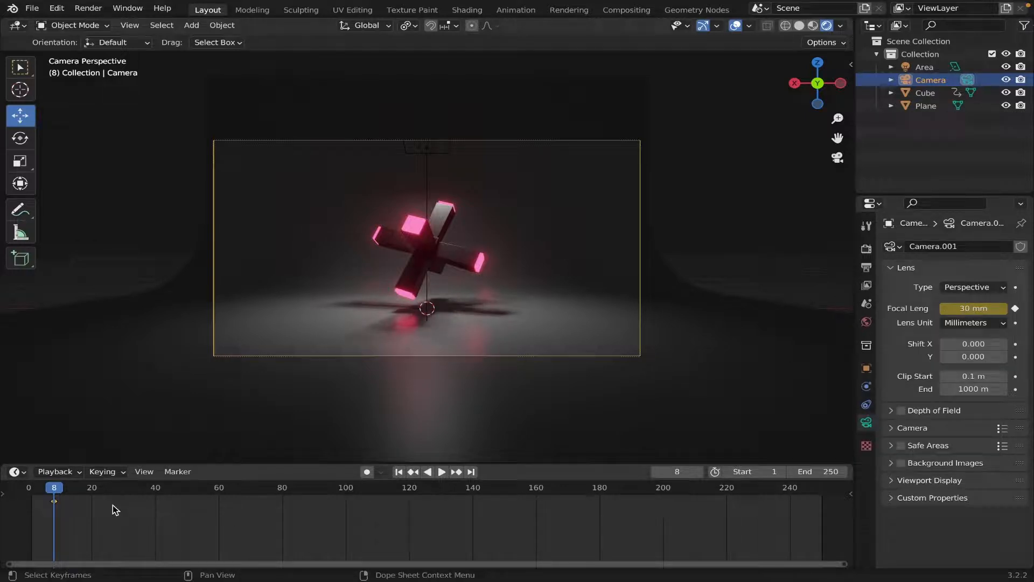
- Key a 50 mm focal length at frame 16, then return to frame 1
{"action": "left_click", "coordinate": [441, 472]}
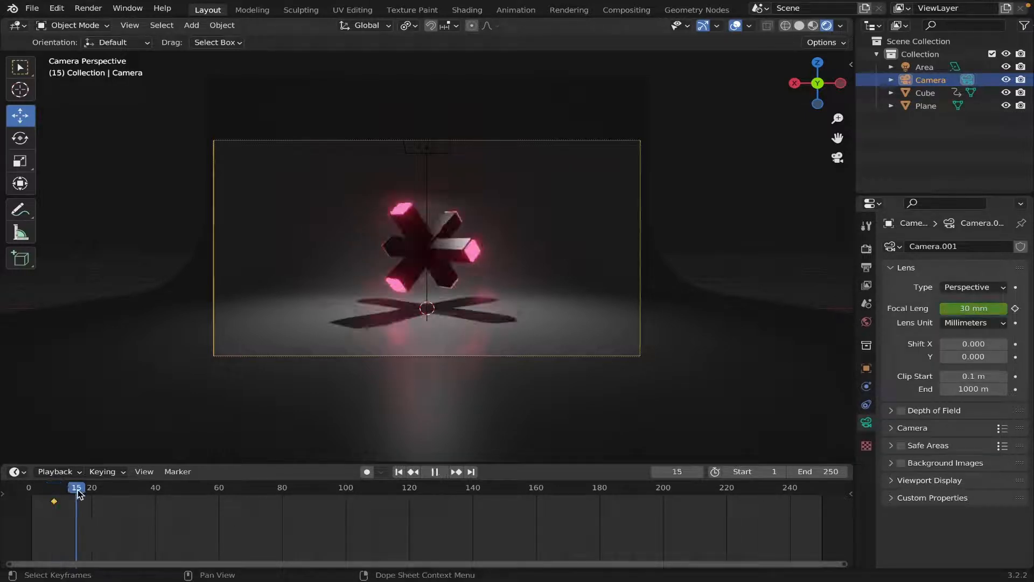
{"action": "left_click", "coordinate": [435, 472]}
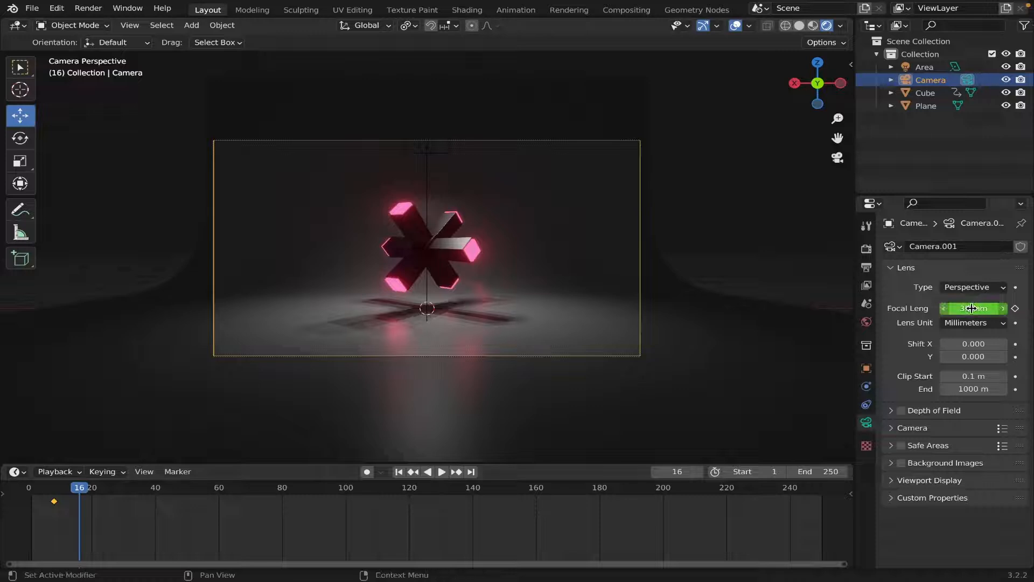
{"action": "left_click", "coordinate": [972, 308]}
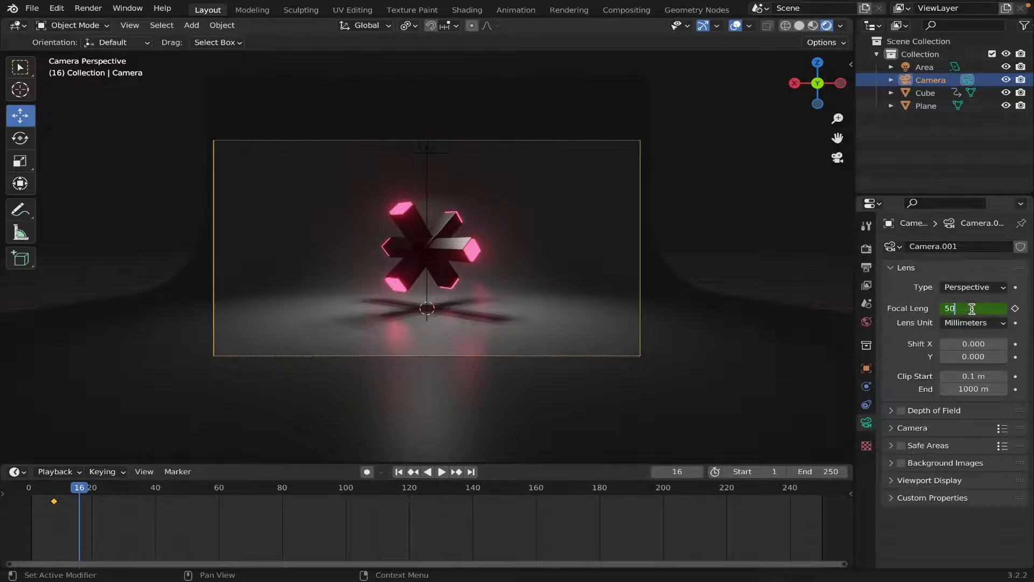
{"action": "right_click", "coordinate": [973, 308]}
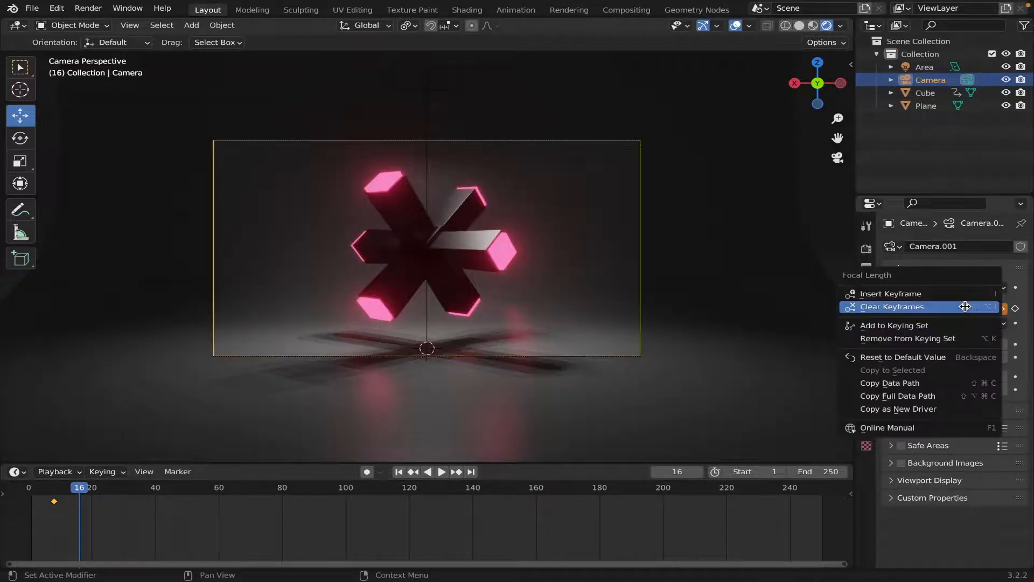
{"action": "left_click", "coordinate": [892, 307]}
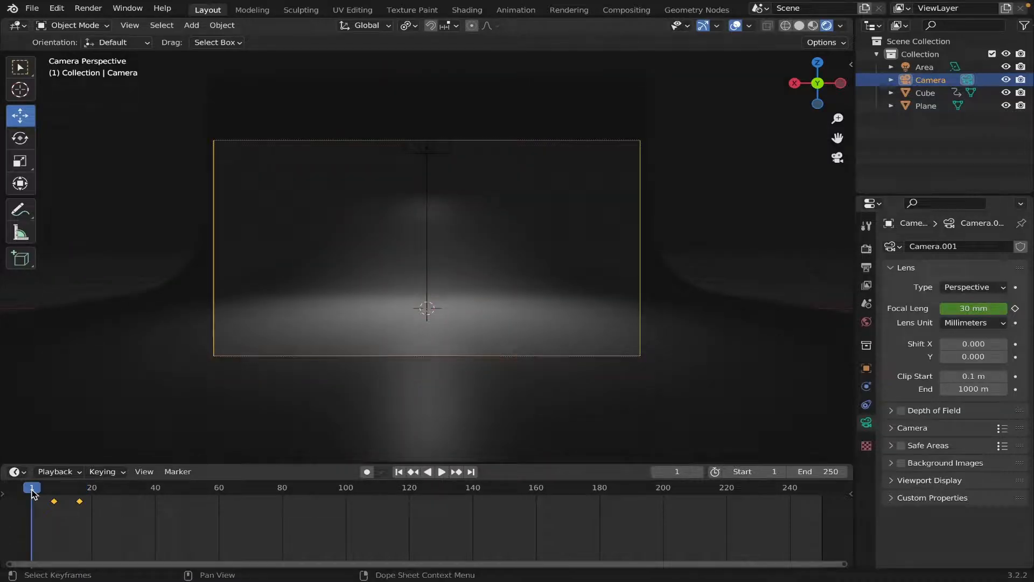
{"action": "left_click", "coordinate": [443, 471]}
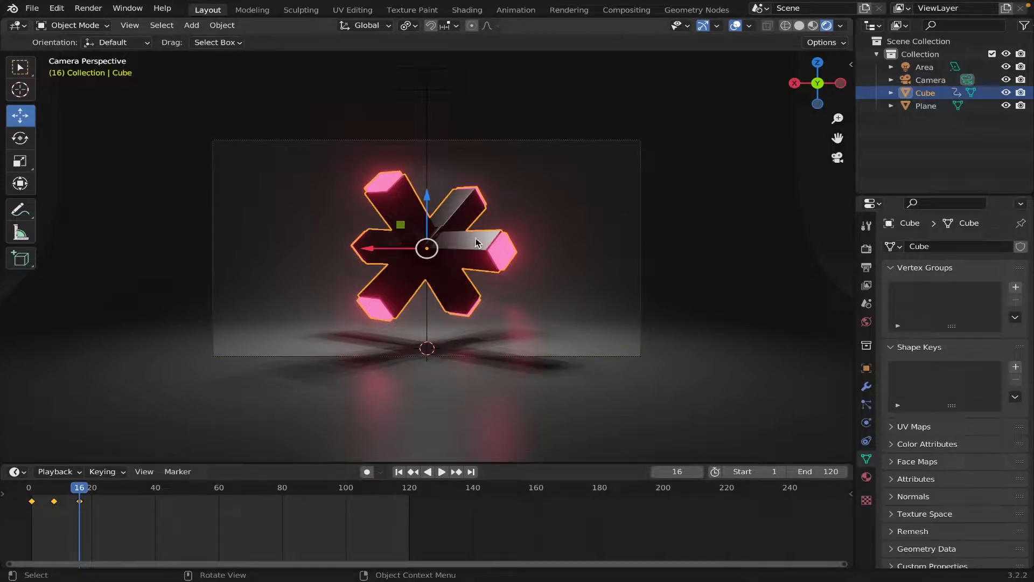
{"action": "mouse_move", "coordinate": [298, 493]}
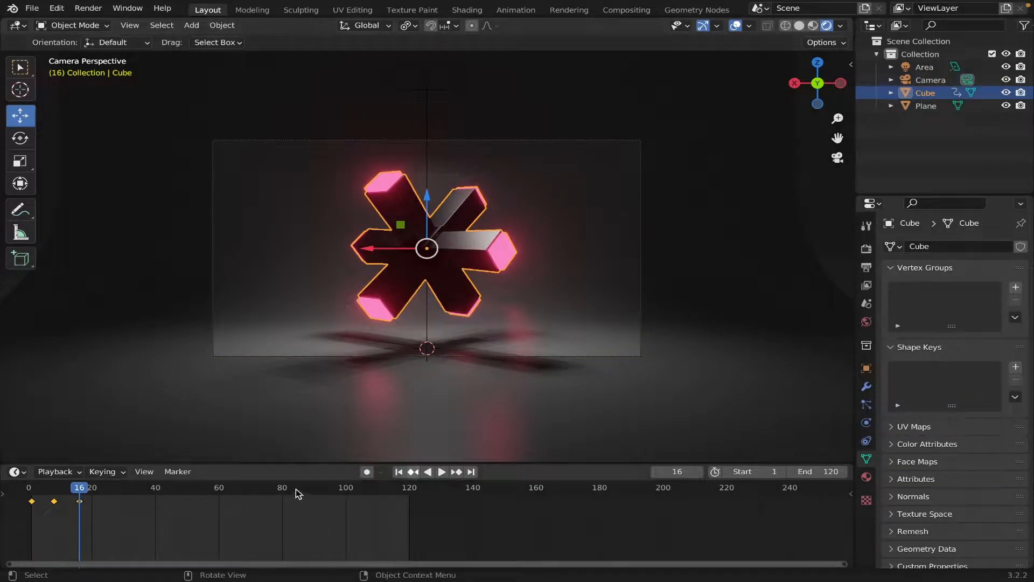
- Stop playback at frame 108 and set the cross's rotation to 1800°
{"action": "left_click", "coordinate": [442, 472]}
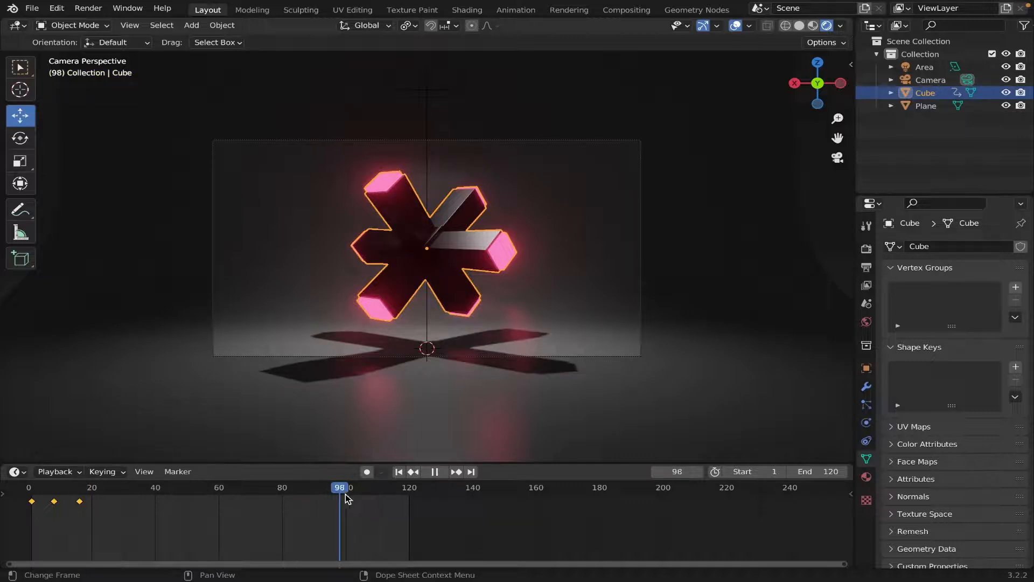
{"action": "left_click", "coordinate": [365, 497]}
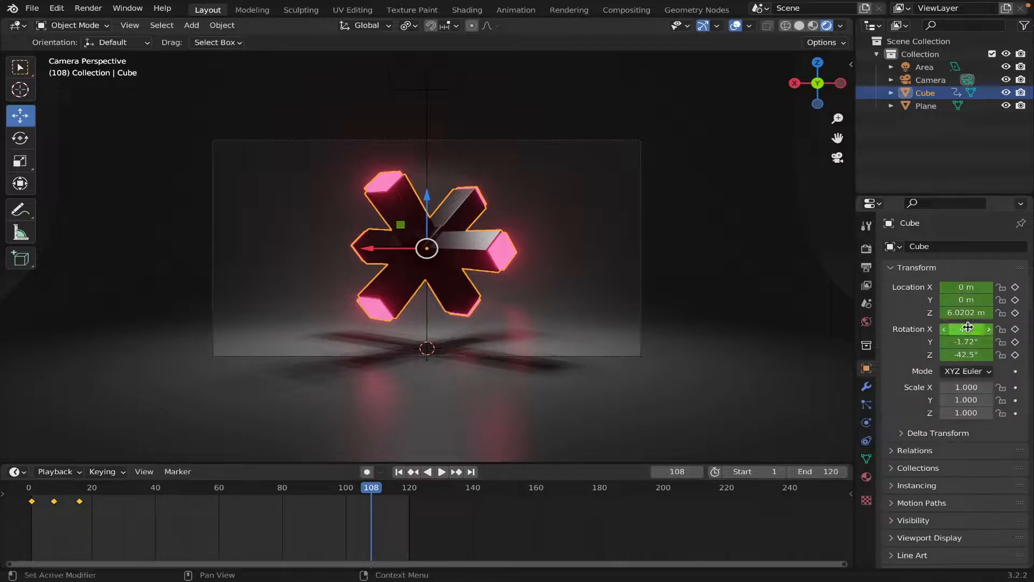
{"action": "double_click", "coordinate": [966, 329]}
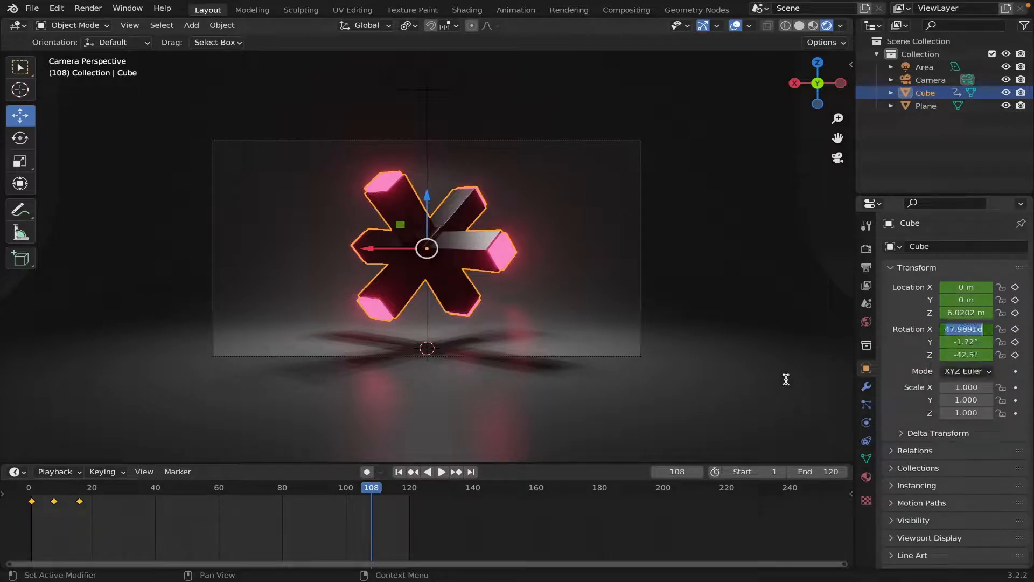
{"action": "type", "text": "1800°"}
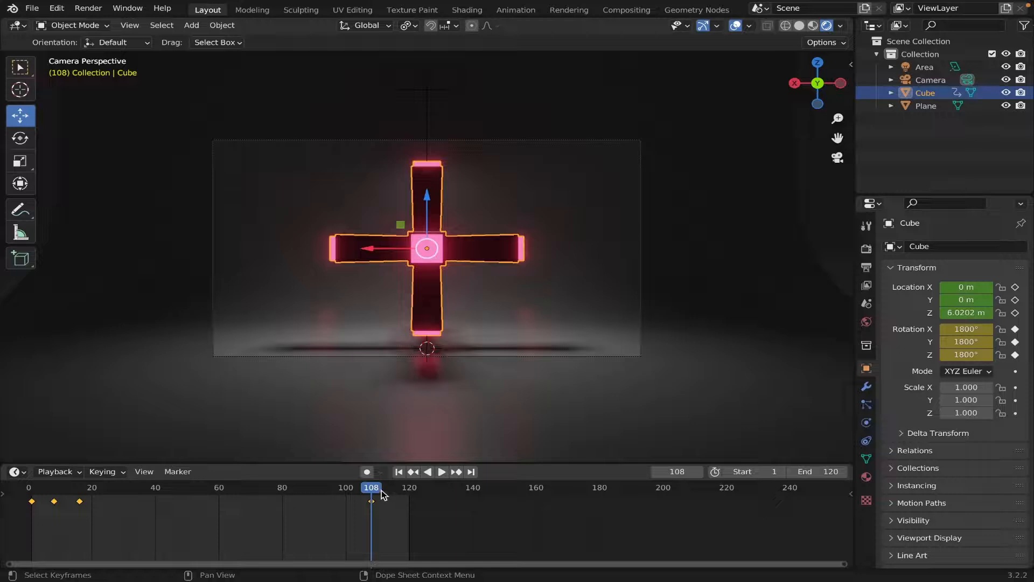
- Near the end, push the cross toward the camera, raising Location Y to 13.78 m
{"action": "left_click_drag", "start_coordinate": [373, 487], "coordinate": [398, 487]}
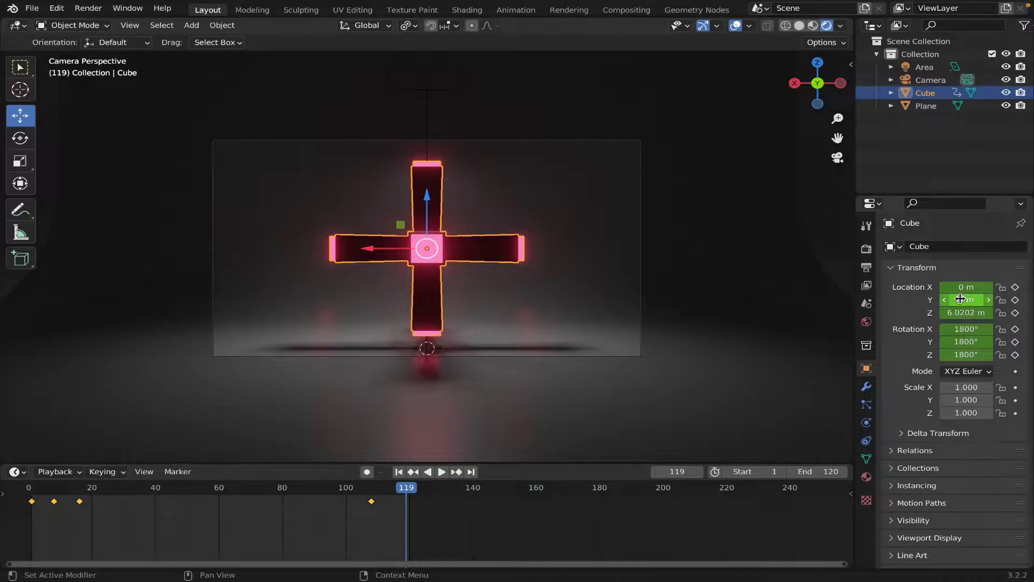
{"action": "type", "text": "1"}
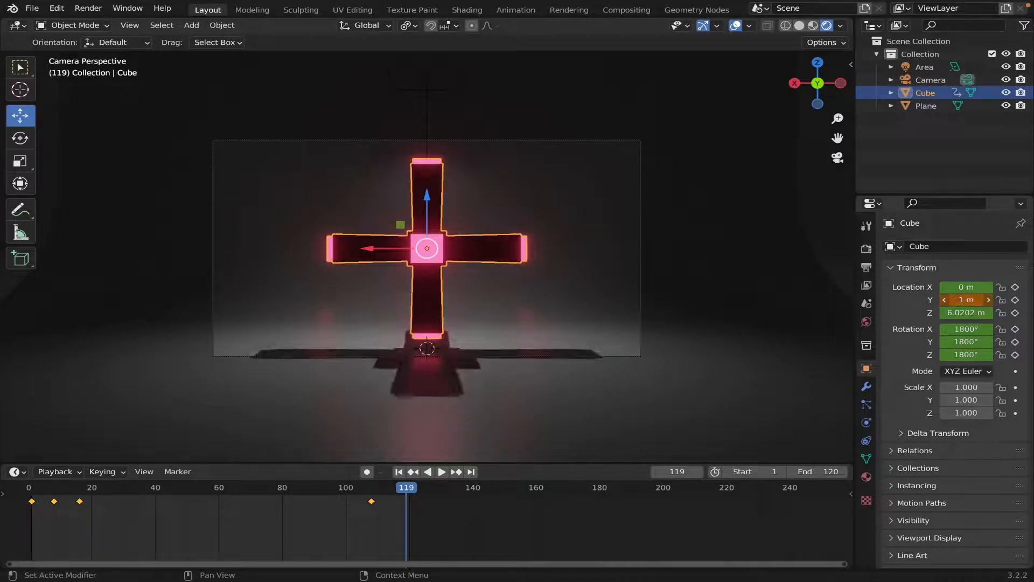
{"action": "left_click_drag", "start_coordinate": [964, 299], "coordinate": [965, 300]}
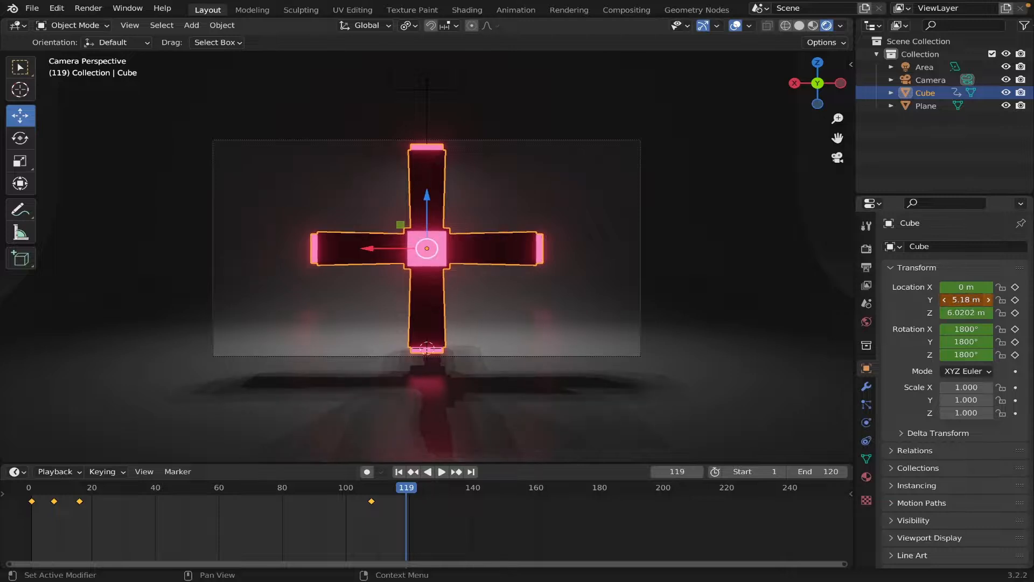
{"action": "left_click_drag", "start_coordinate": [966, 300], "coordinate": [983, 299]}
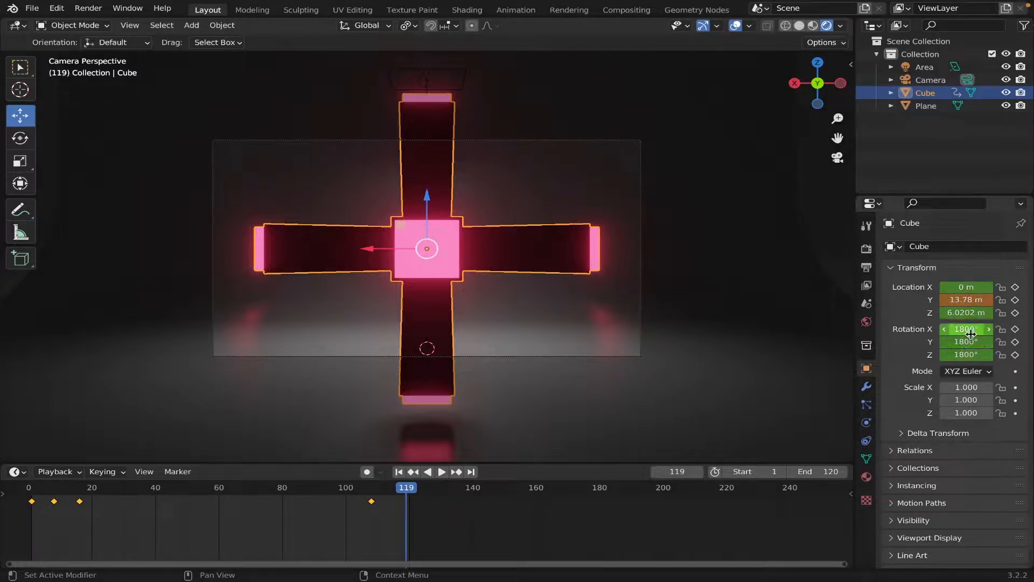
- Tilt the cross with 143° X rotation, adjust Z rotation, and bring up keyframe options
{"action": "double_click", "coordinate": [965, 329]}
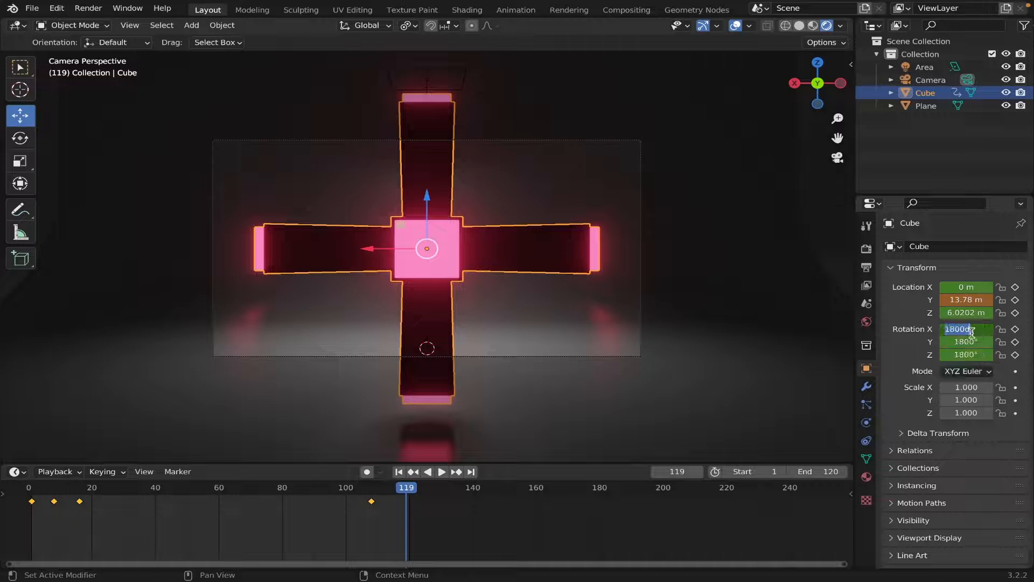
{"action": "type", "text": "143"}
{"action": "left_click", "coordinate": [967, 341]}
{"action": "type", "text": "1833"}
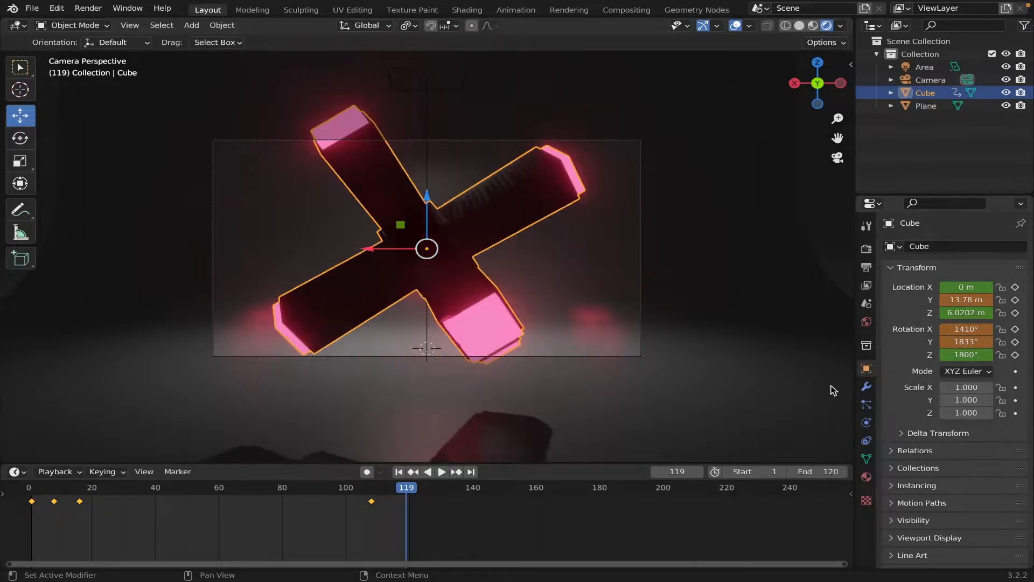
{"action": "mouse_move", "coordinate": [968, 354]}
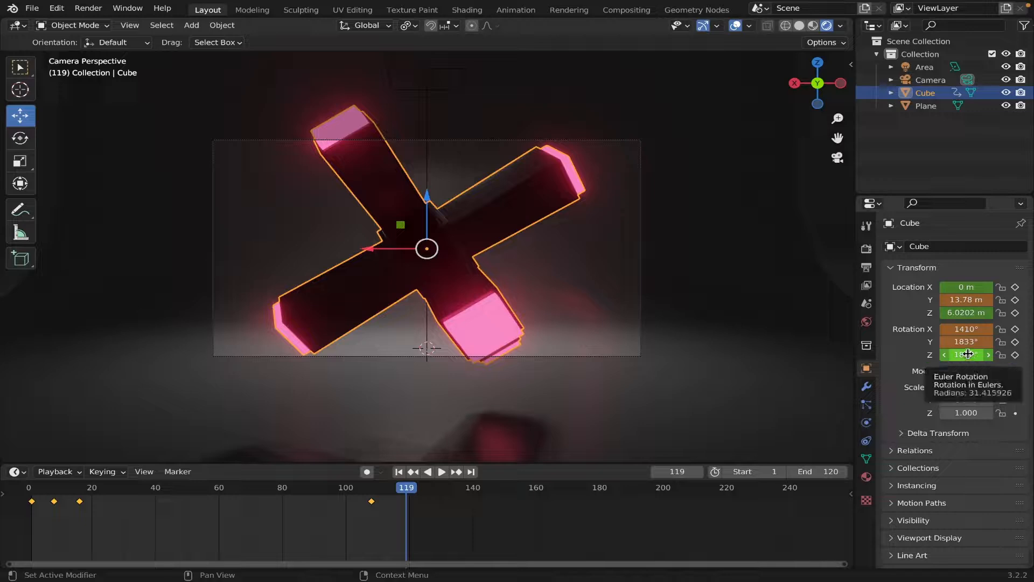
{"action": "left_click", "coordinate": [966, 355]}
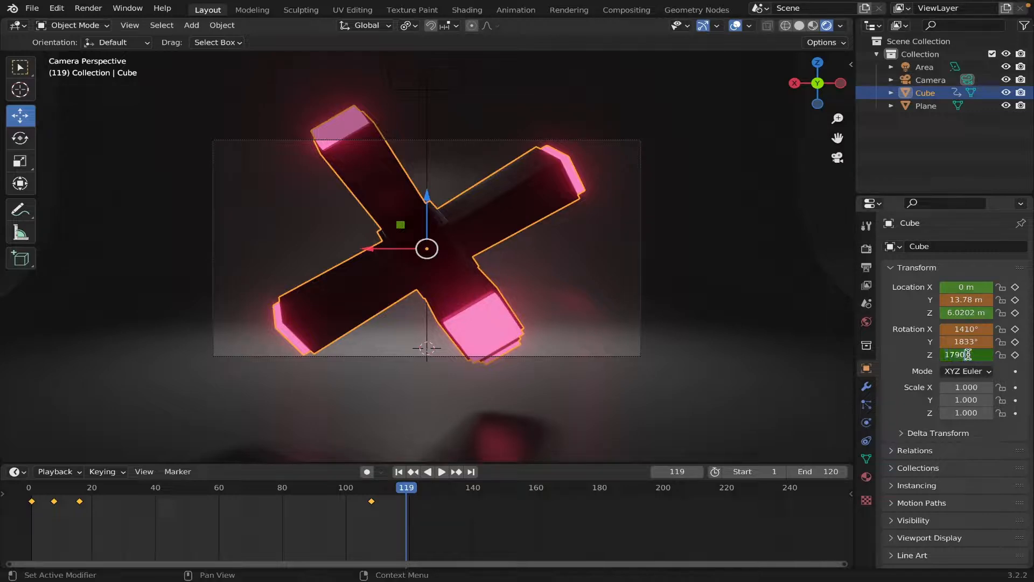
{"action": "right_click", "coordinate": [965, 355]}
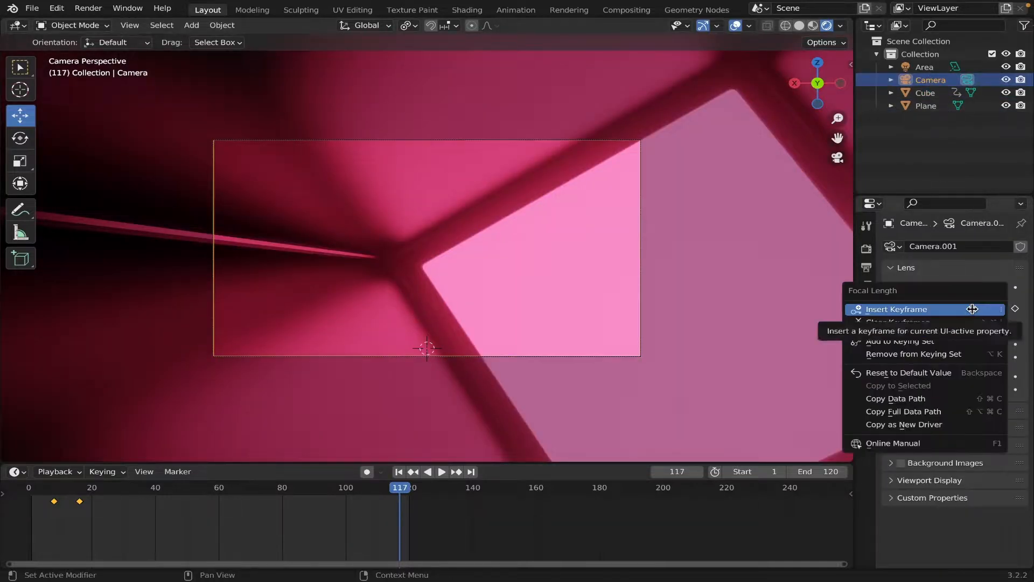
- Key the camera's focal length, change it to 30 mm near frame 118, and key again
{"action": "left_click", "coordinate": [896, 309]}
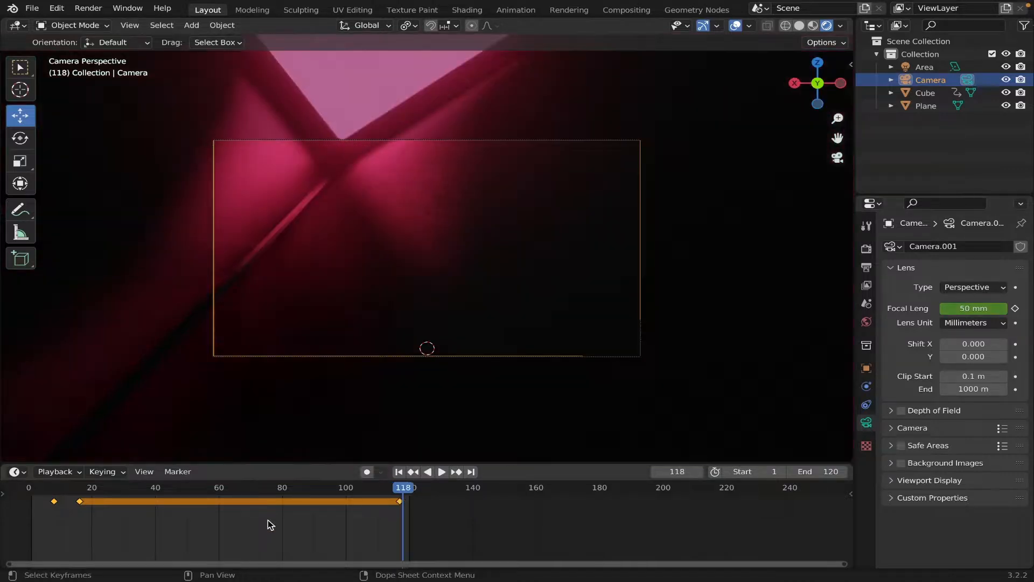
{"action": "double_click", "coordinate": [973, 308]}
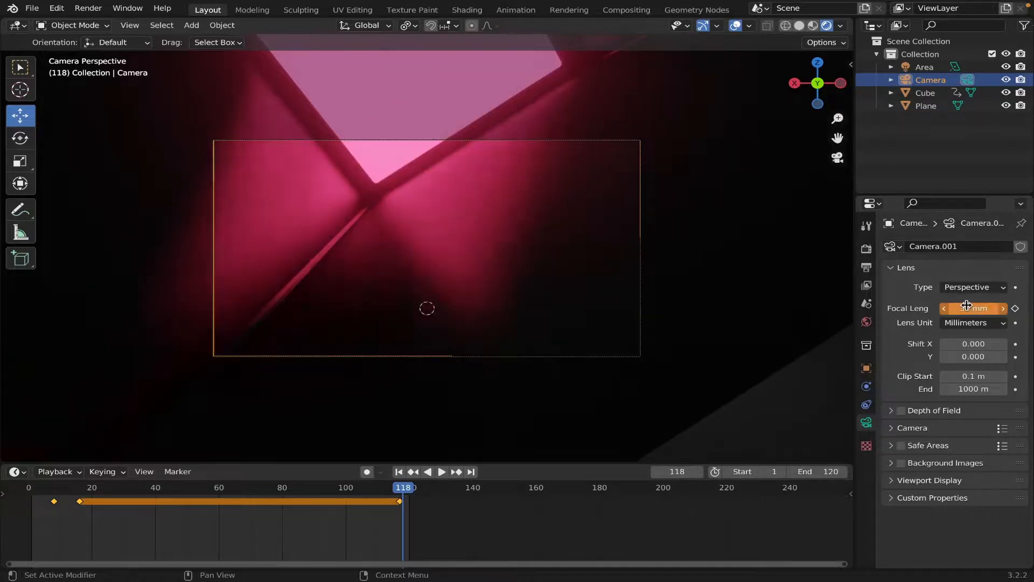
{"action": "right_click", "coordinate": [972, 308]}
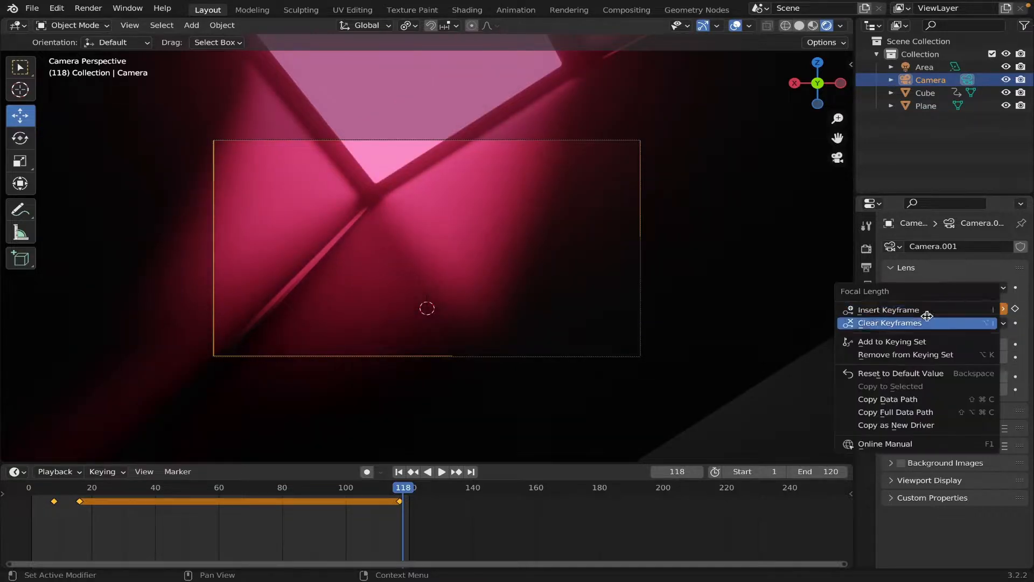
{"action": "left_click", "coordinate": [889, 322]}
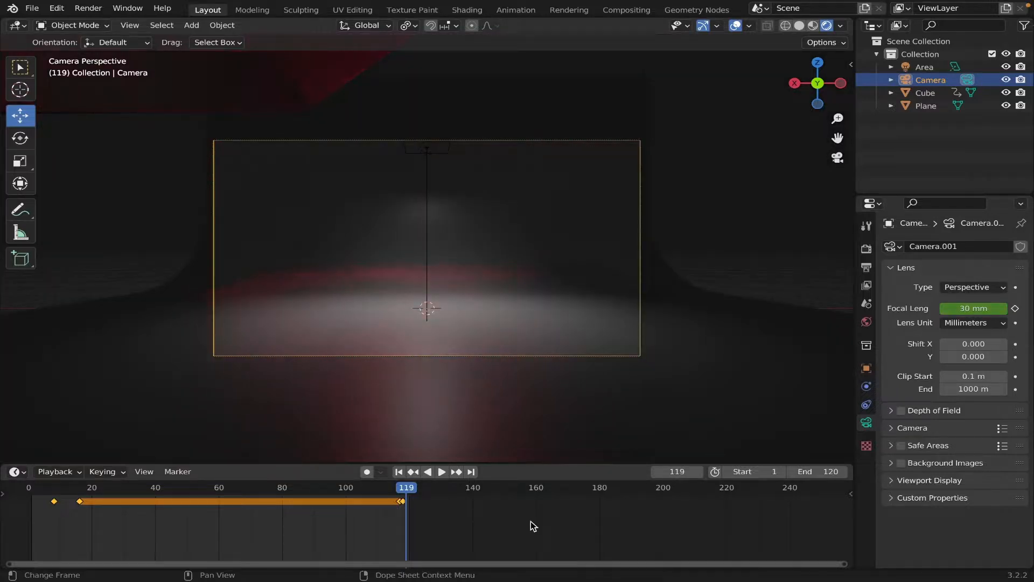
- From frame 1, switch to Solid shading and play the animation, stopping at frame 16
{"action": "left_click", "coordinate": [35, 502]}
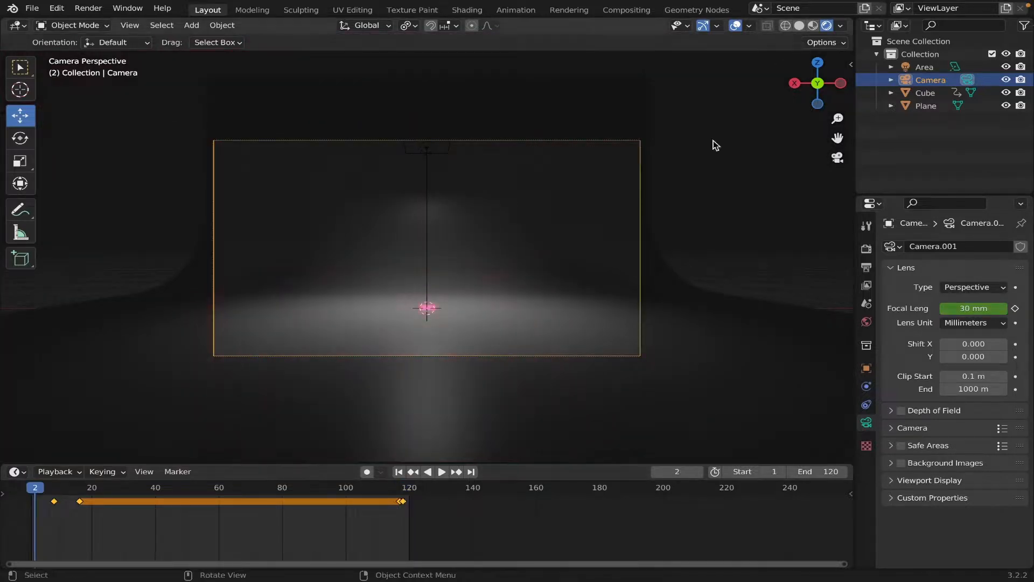
{"action": "left_click", "coordinate": [797, 26]}
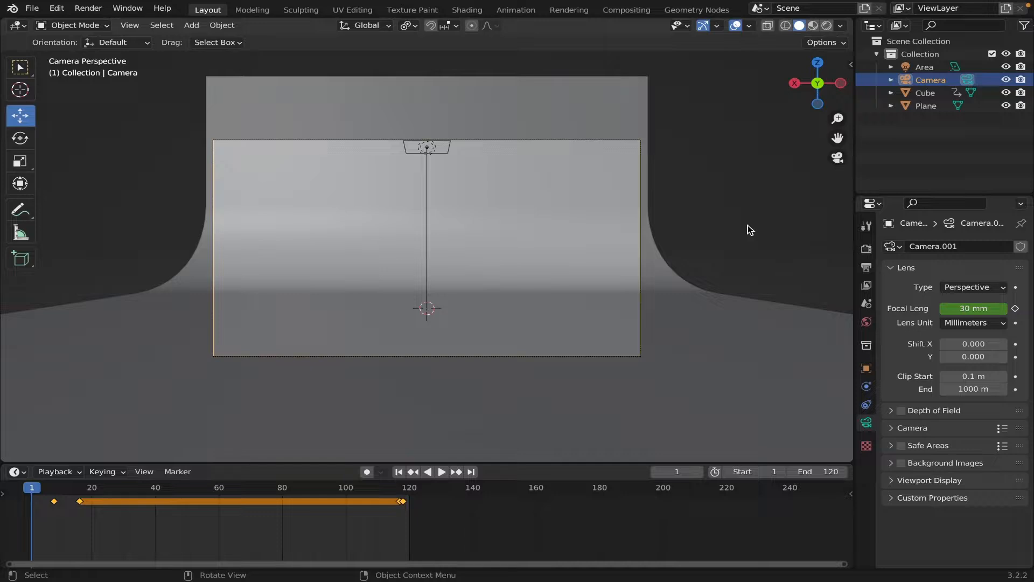
{"action": "left_click", "coordinate": [442, 471]}
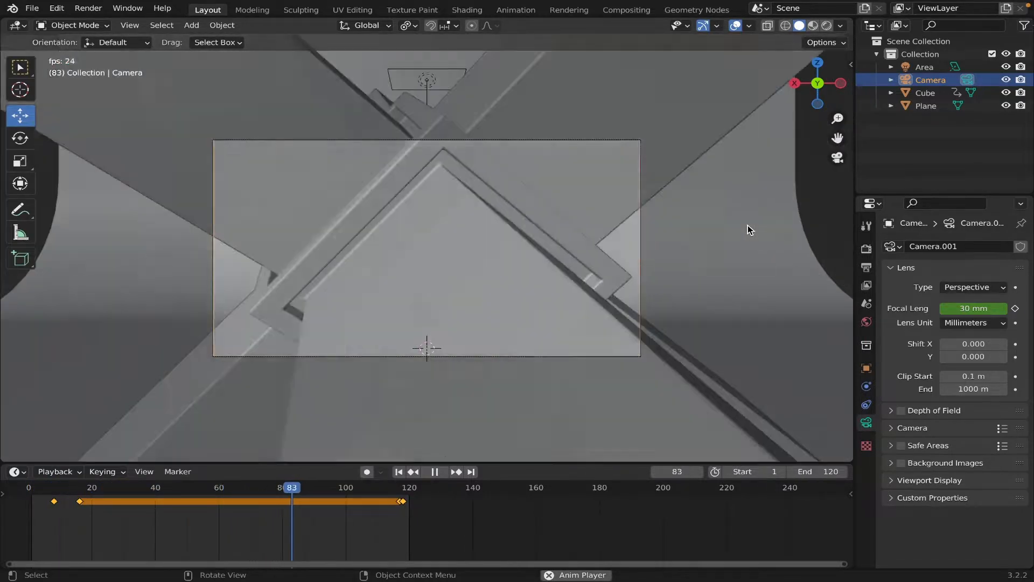
{"action": "left_click", "coordinate": [278, 494]}
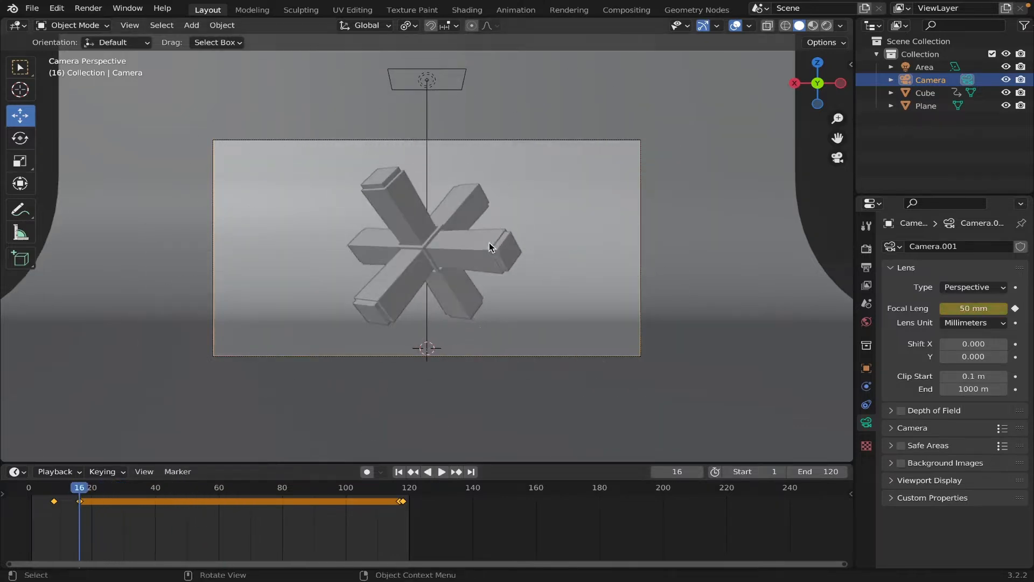
- At frame 108, set the cross's Location Y to 0, then jump back to frame 1
{"action": "left_click", "coordinate": [490, 248]}
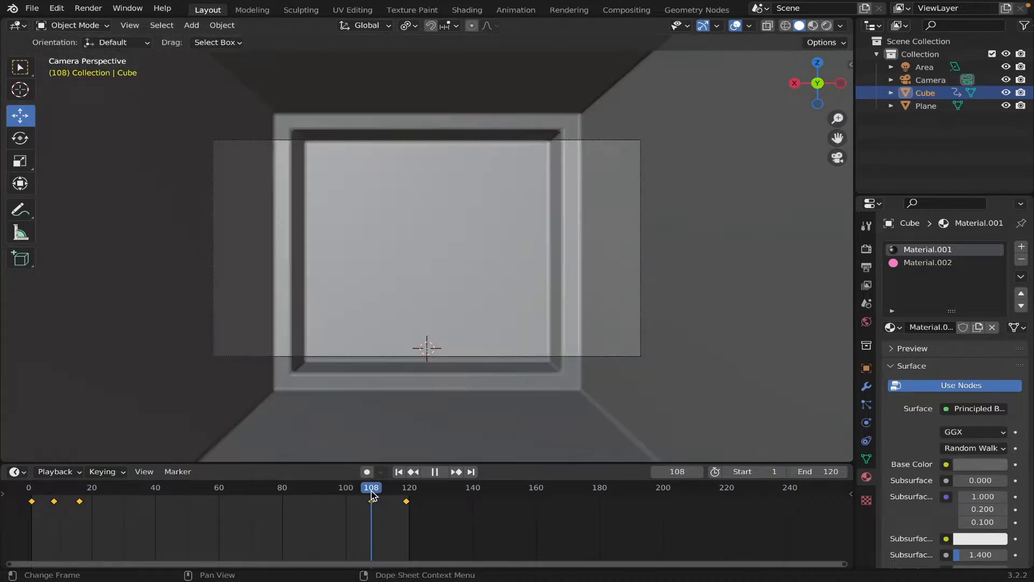
{"action": "left_click", "coordinate": [866, 369]}
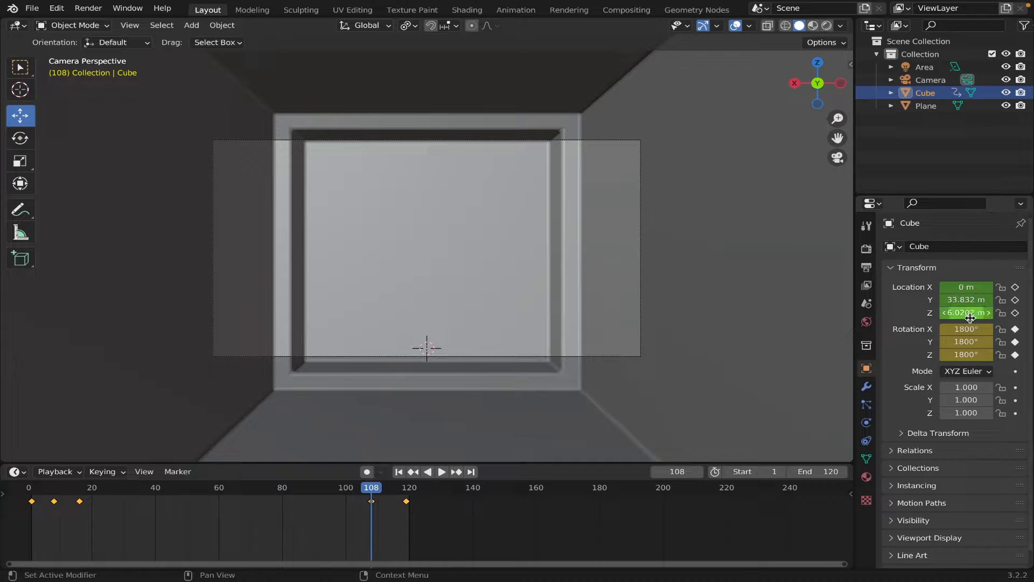
{"action": "double_click", "coordinate": [966, 299]}
{"action": "type", "text": "0"}
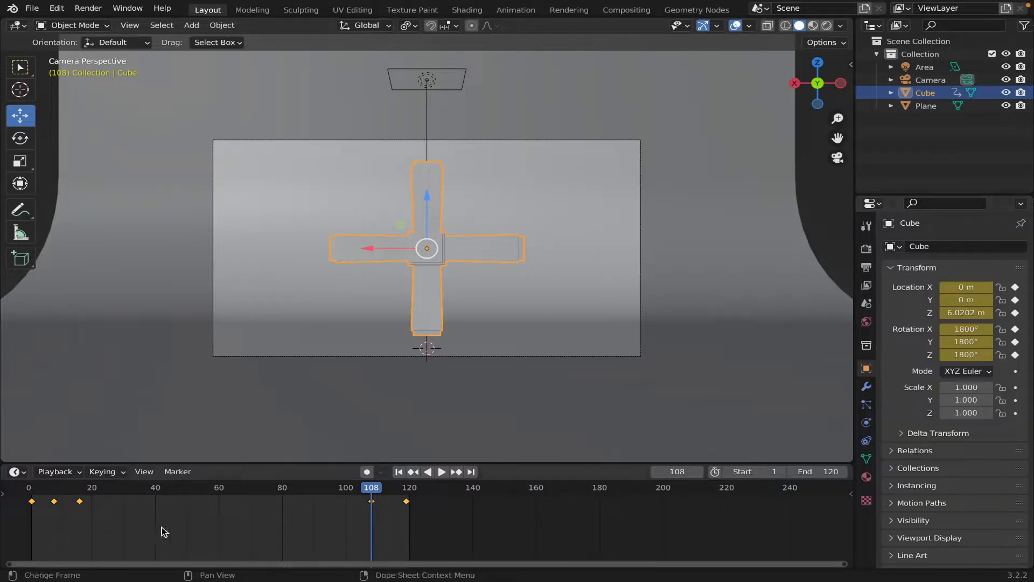
{"action": "left_click", "coordinate": [31, 487]}
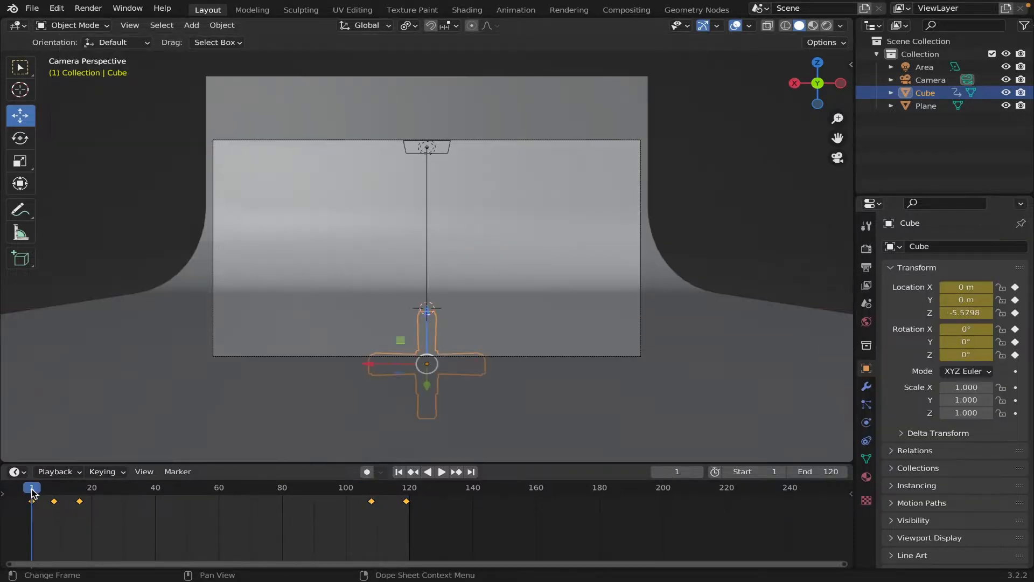
{"action": "left_click", "coordinate": [444, 471]}
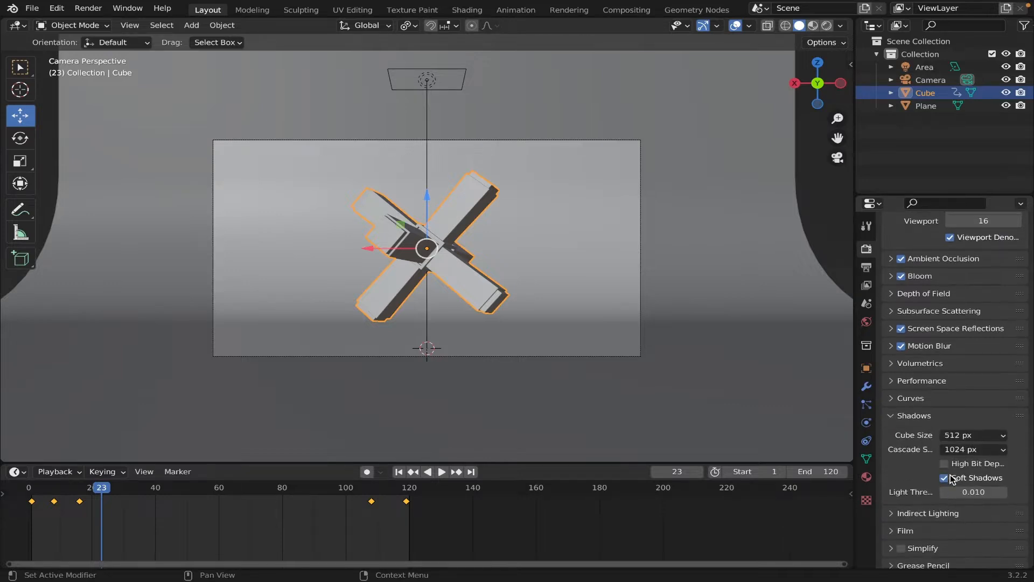
- Enable high bit depth shadows and set output to FFmpeg video in an MPEG-4 container
{"action": "left_click", "coordinate": [973, 435]}
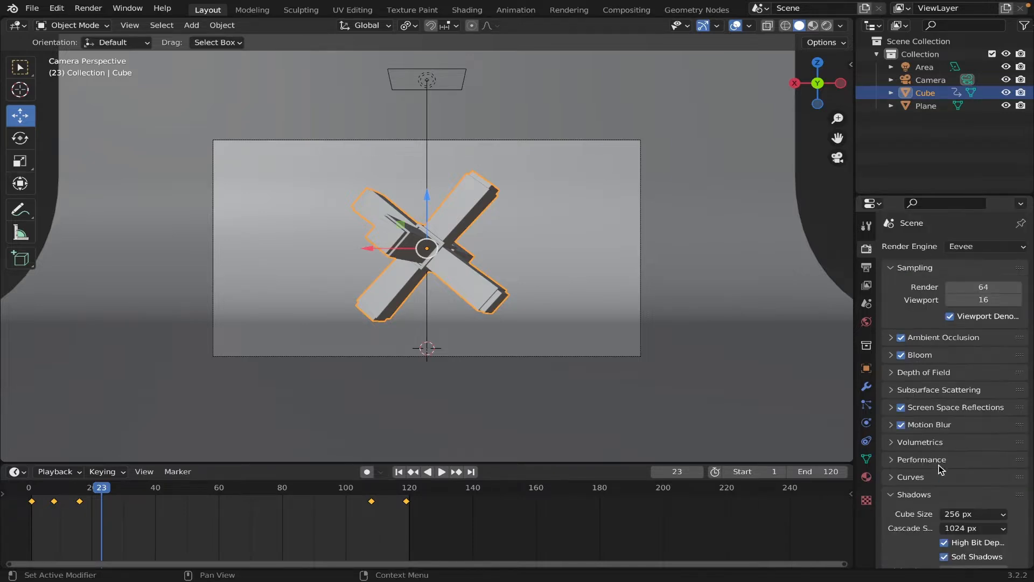
{"action": "mouse_move", "coordinate": [993, 365]}
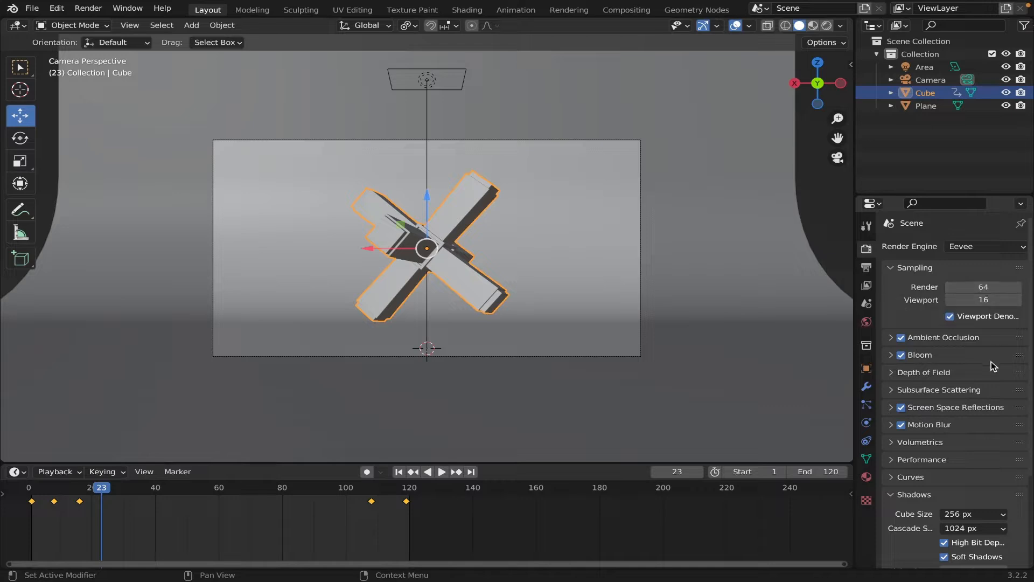
{"action": "left_click", "coordinate": [866, 266]}
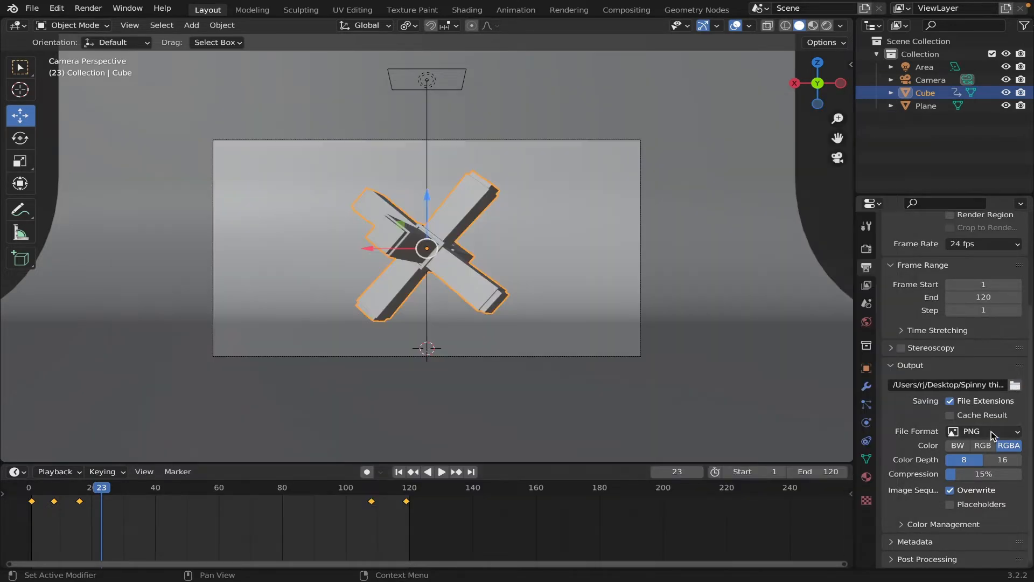
{"action": "left_click", "coordinate": [983, 431]}
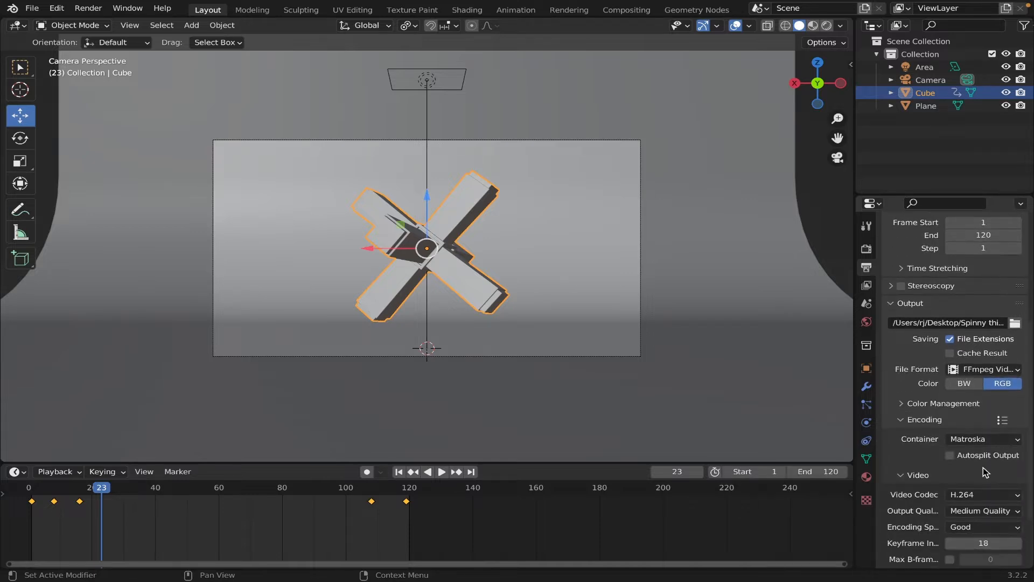
{"action": "left_click", "coordinate": [983, 439]}
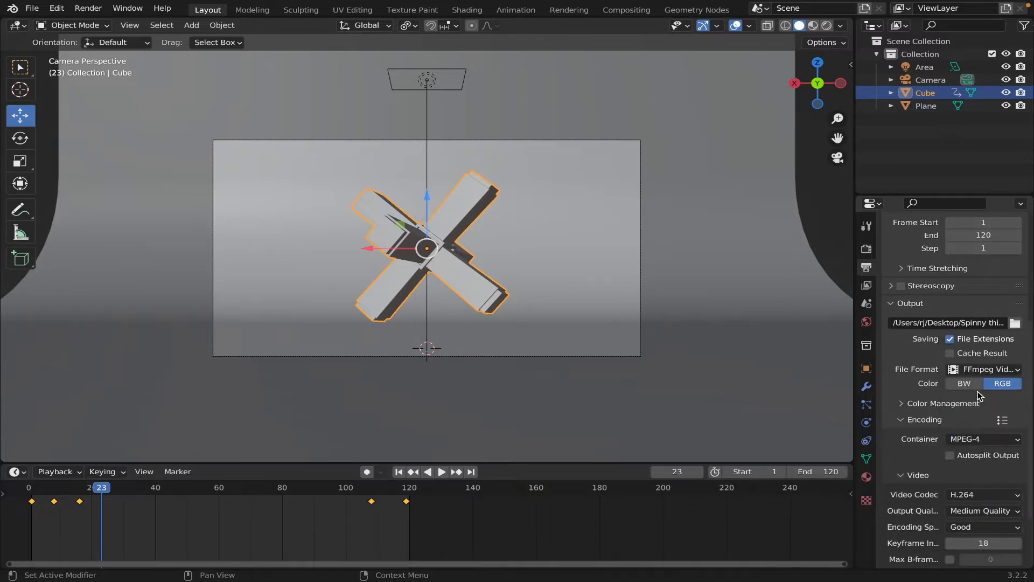
{"action": "left_click", "coordinate": [87, 8]}
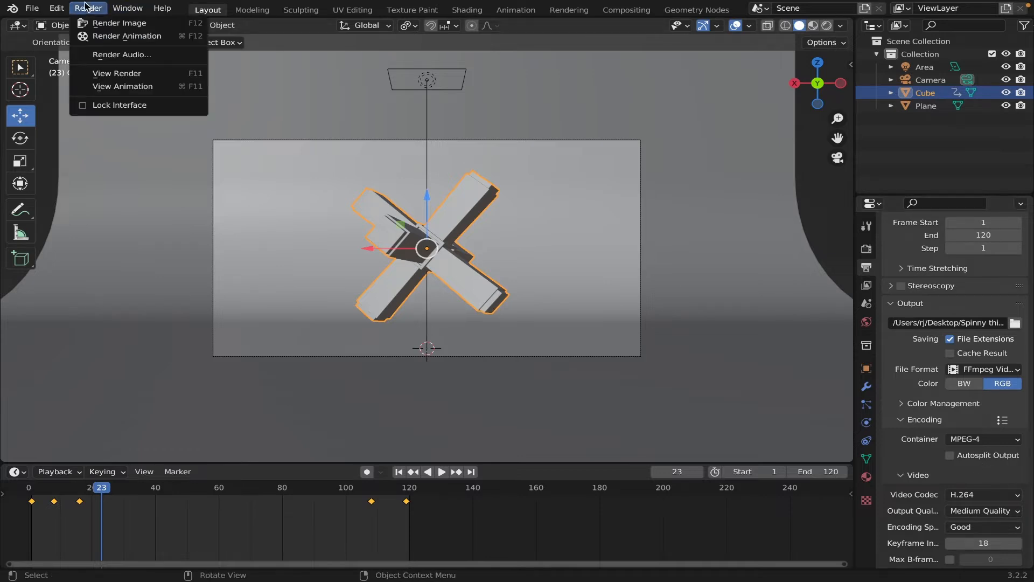